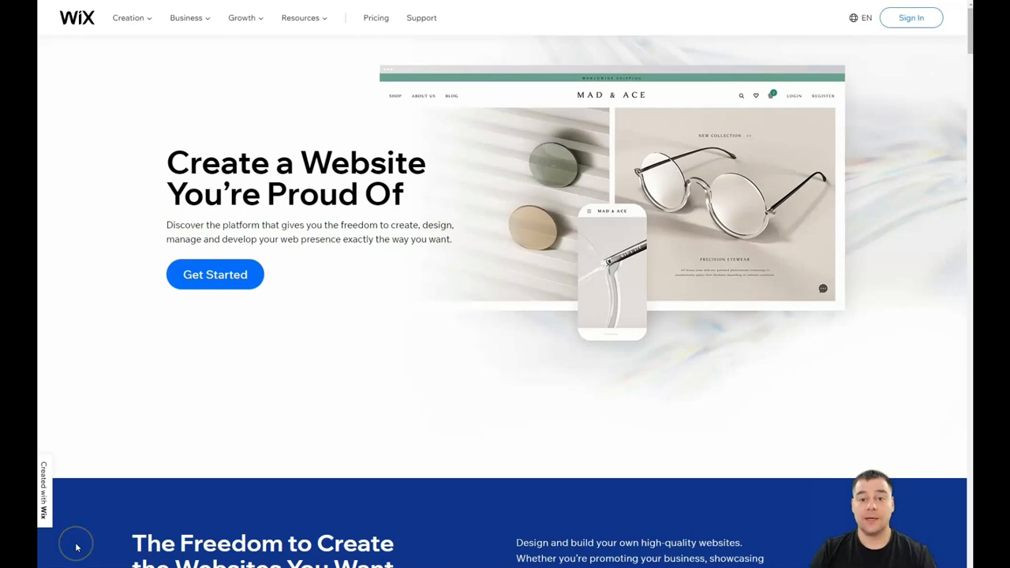
# - Scroll through the Wix page and open the My Sites dashboard
pyautogui.scroll(-3)
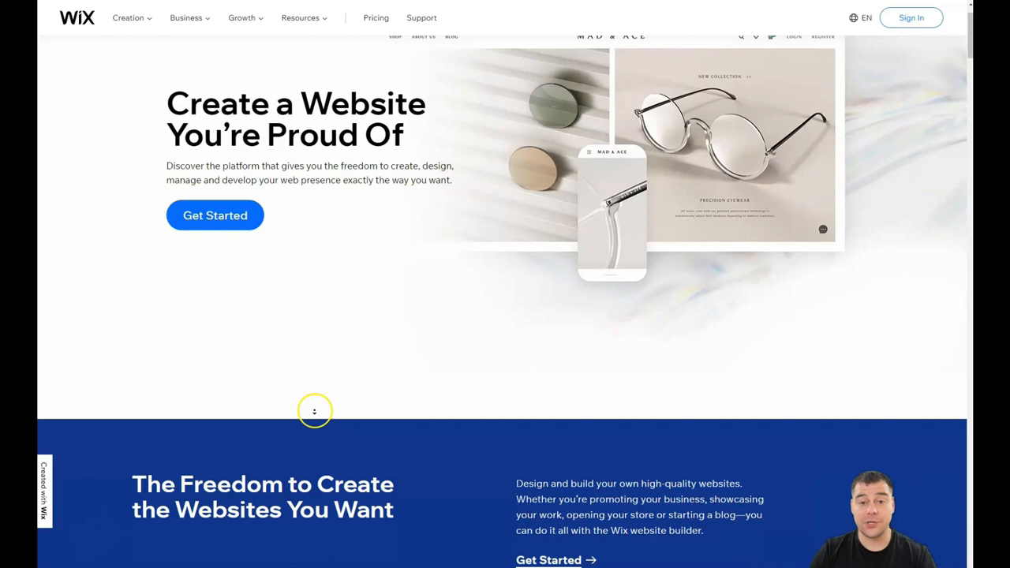
pyautogui.scroll(-3)
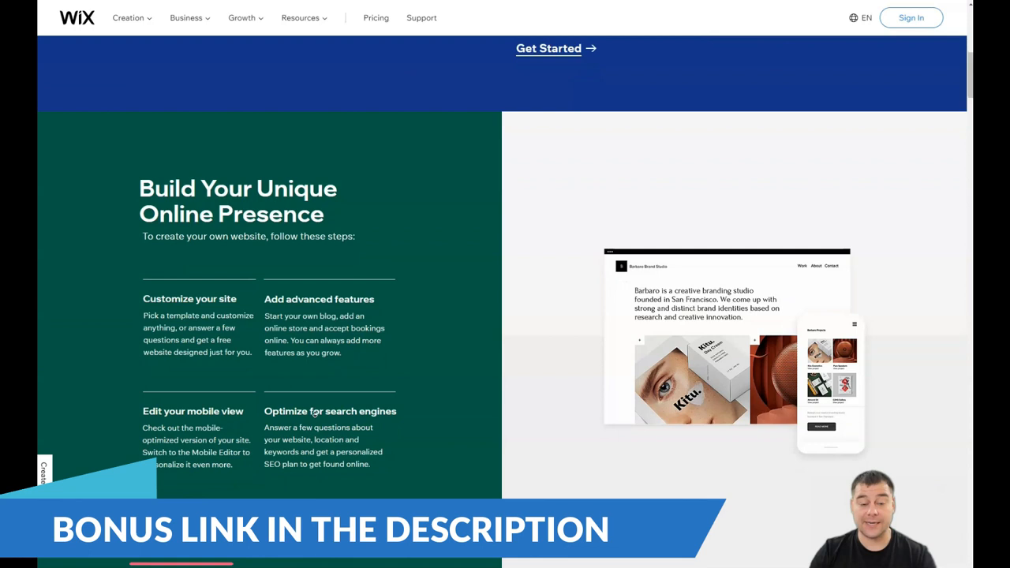
pyautogui.scroll(-3)
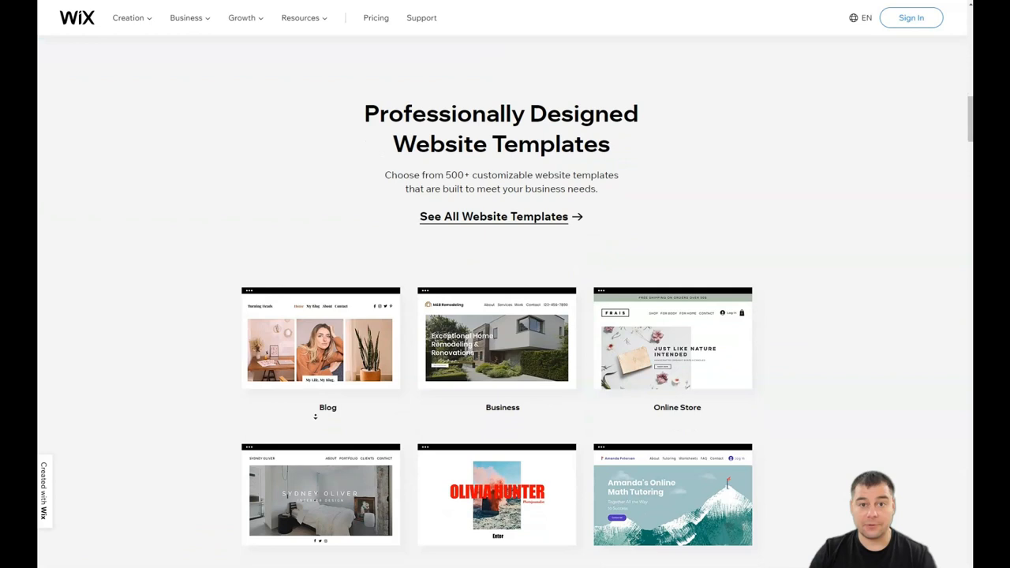
pyautogui.scroll(-3)
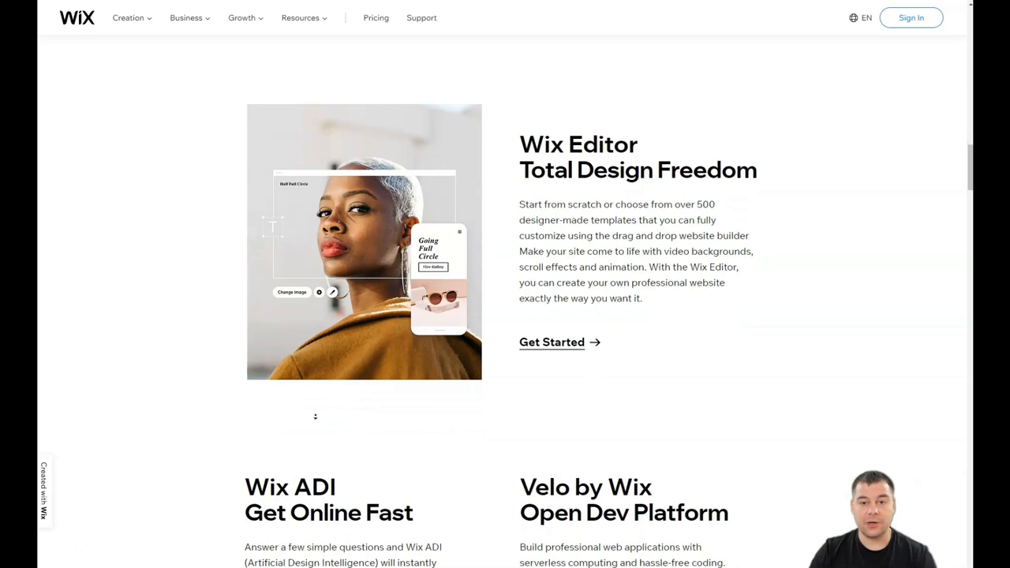
pyautogui.scroll(-3)
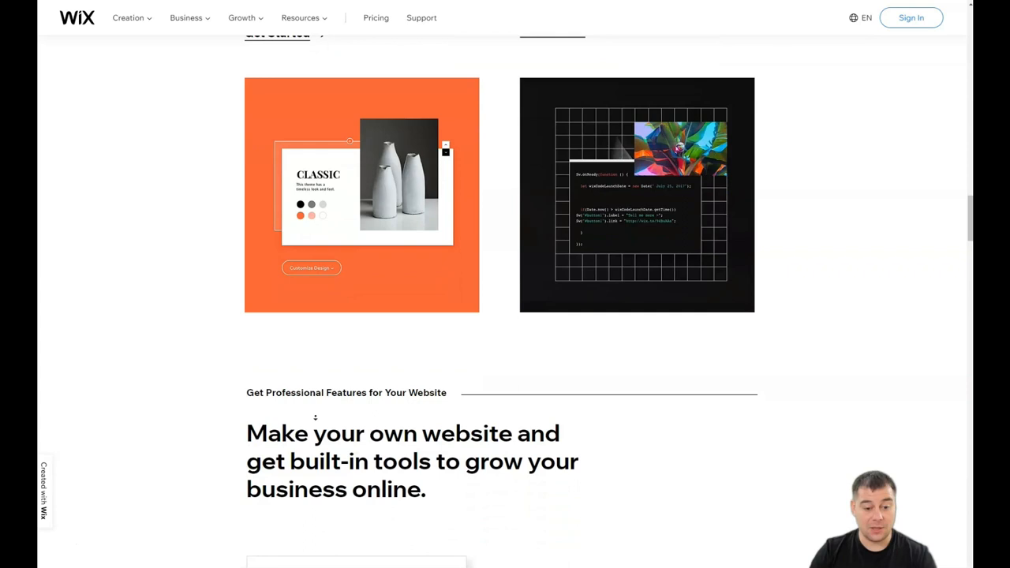
pyautogui.scroll(-3)
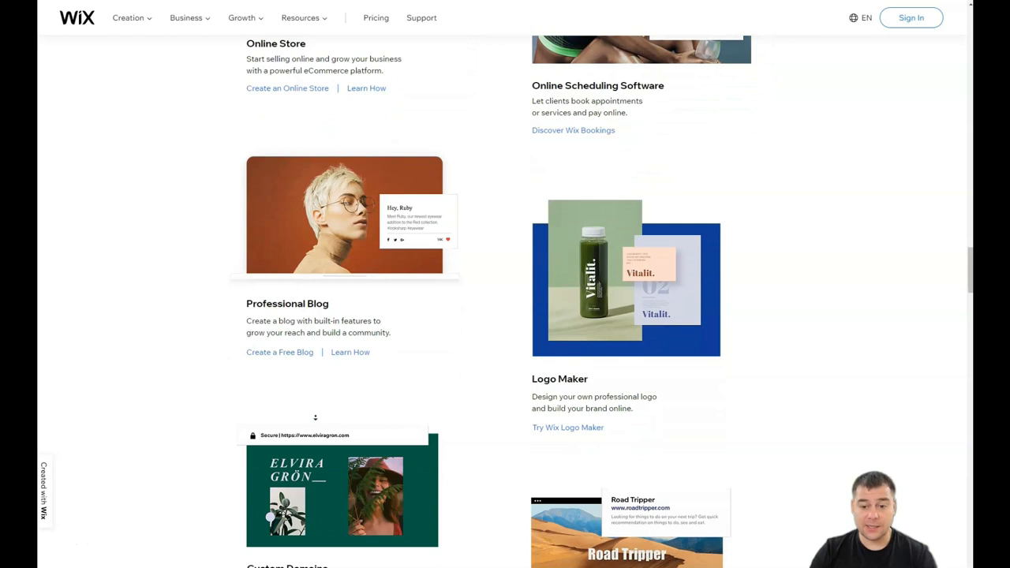
pyautogui.scroll(-3)
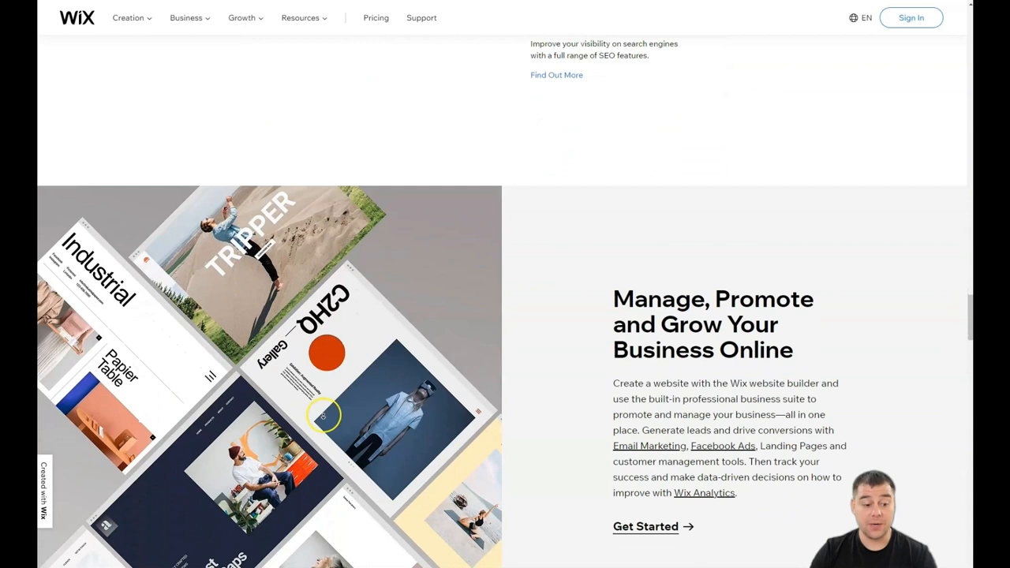
pyautogui.scroll(-3)
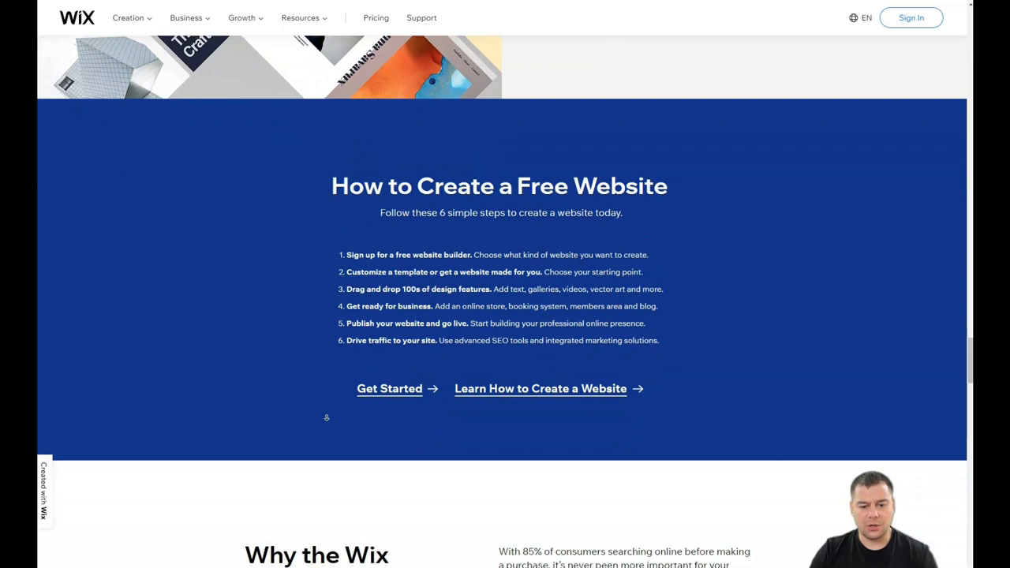
pyautogui.scroll(-3)
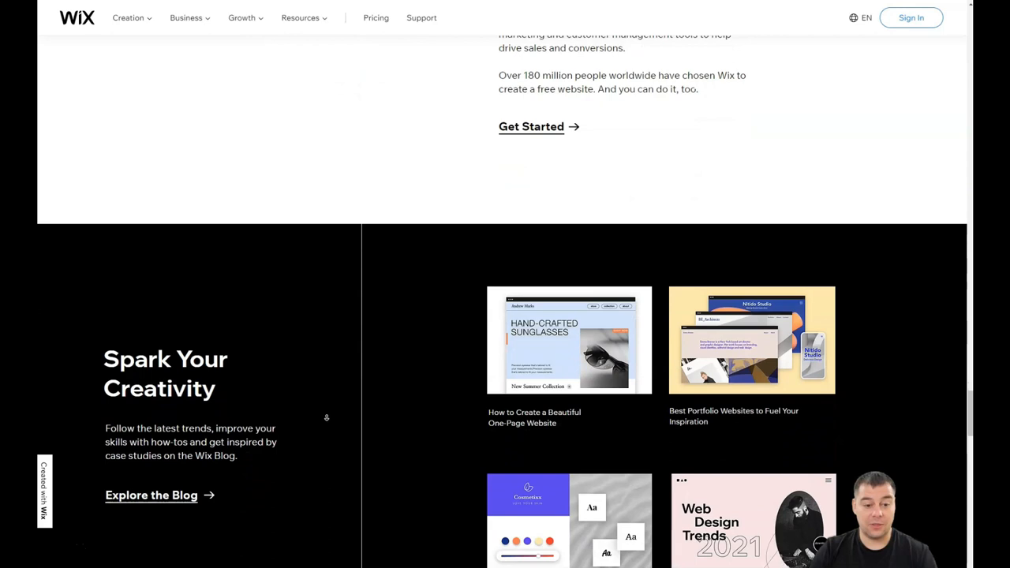
pyautogui.scroll(-3)
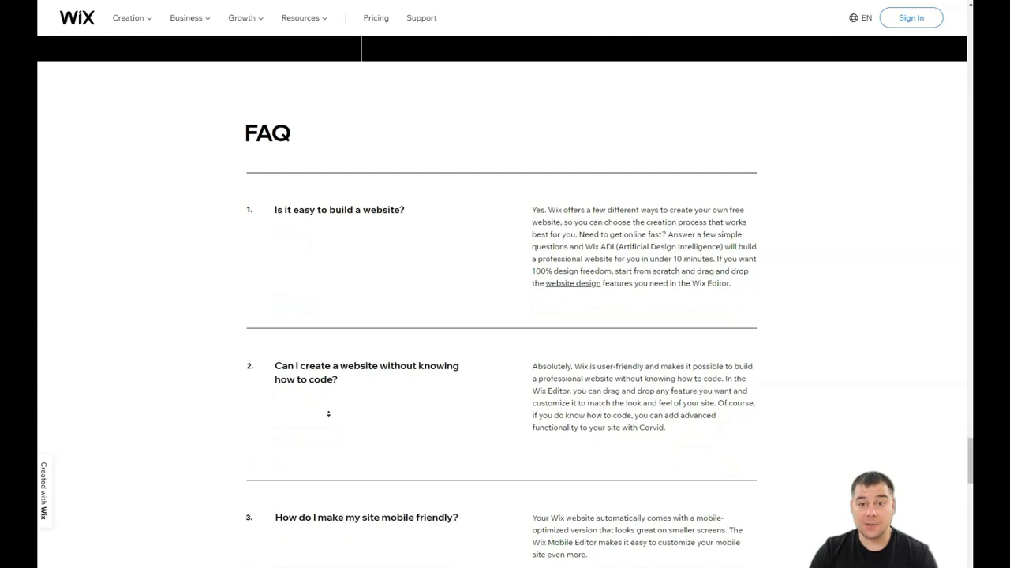
pyautogui.scroll(-3)
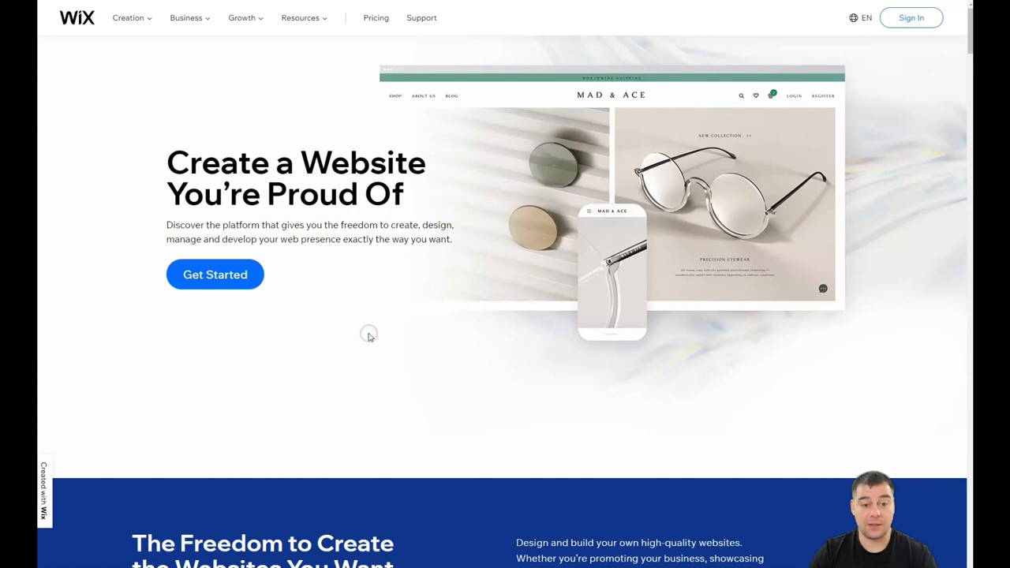
pyautogui.moveTo(786, 136)
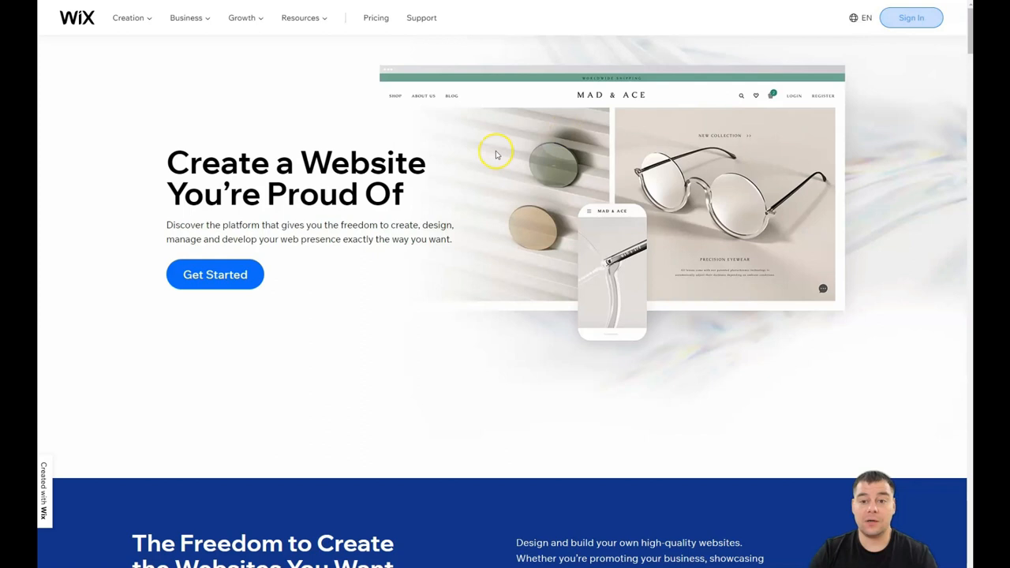
pyautogui.moveTo(491, 234)
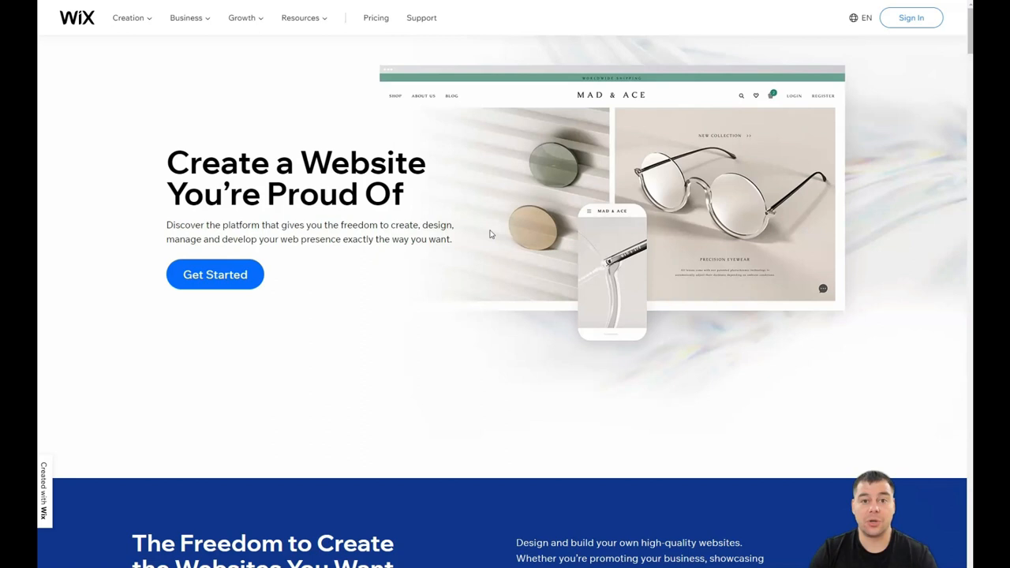
pyautogui.click(911, 17)
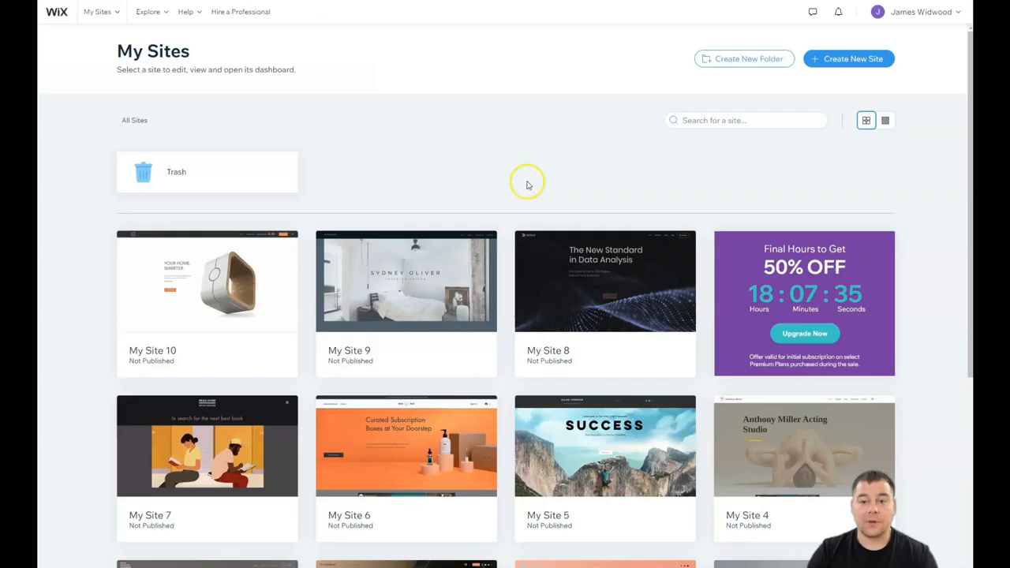
pyautogui.moveTo(848, 59)
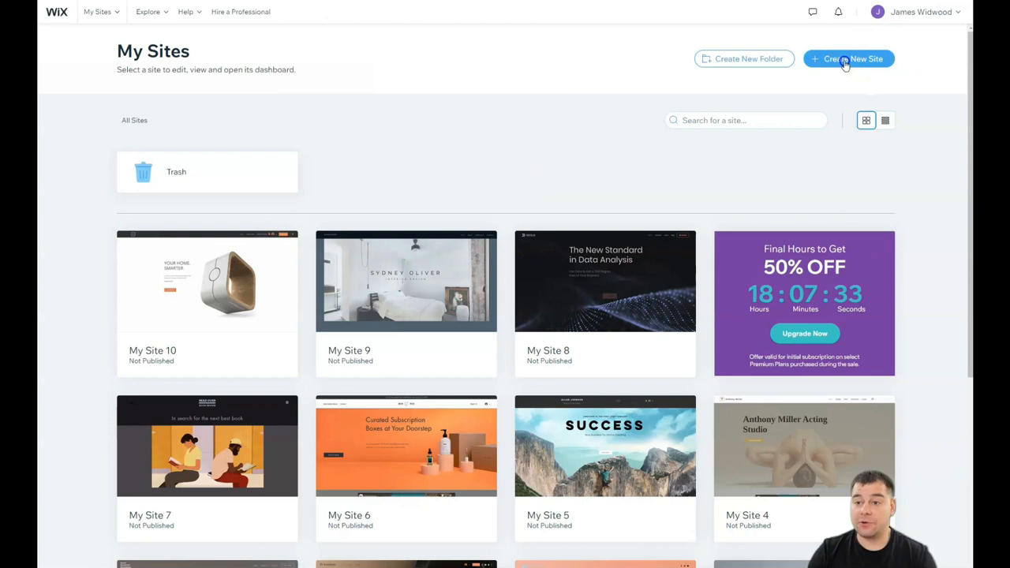
# - Start a new site and choose Other as its website type
pyautogui.click(848, 58)
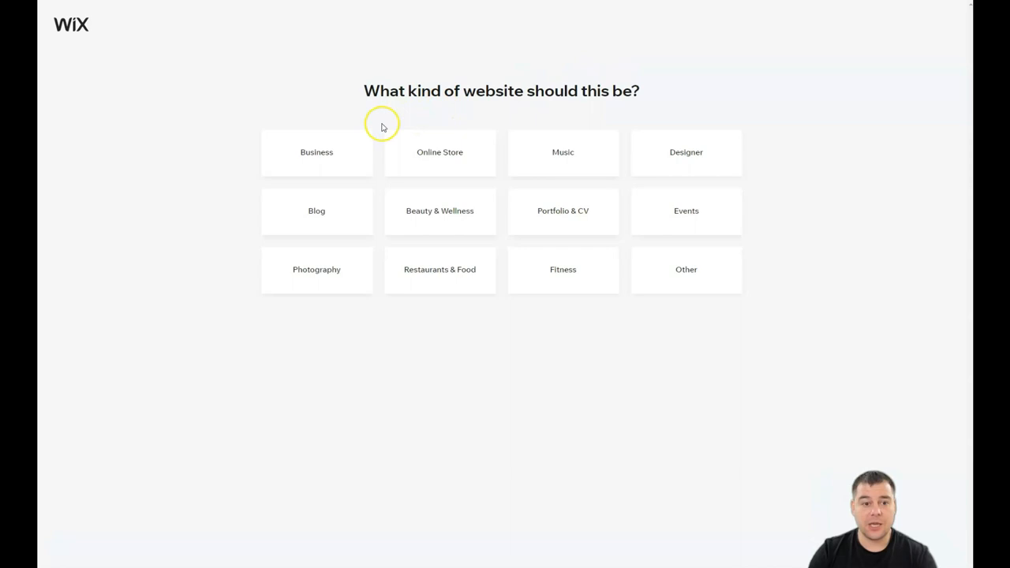
pyautogui.click(686, 269)
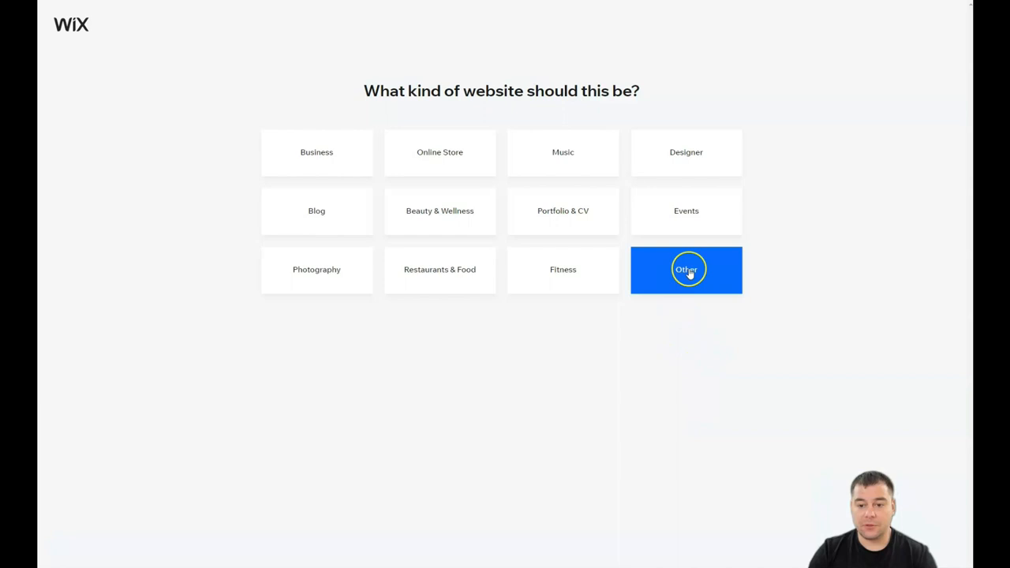
pyautogui.click(685, 269)
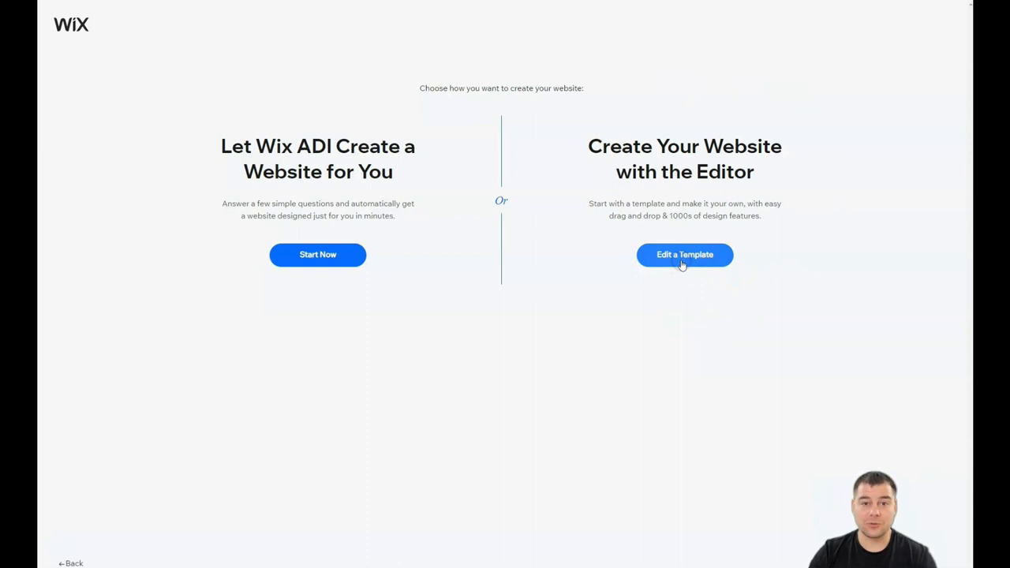
# - Choose Edit a Template under Create Your Website with the Editor
pyautogui.click(684, 254)
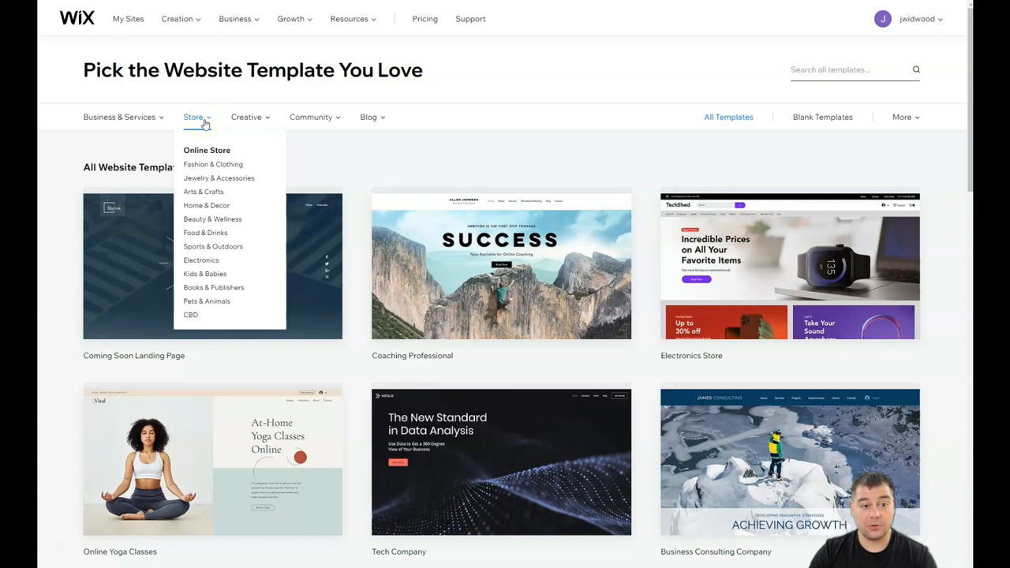
# - Preview the Blank Templates category, then scroll further through the template listing
pyautogui.click(246, 117)
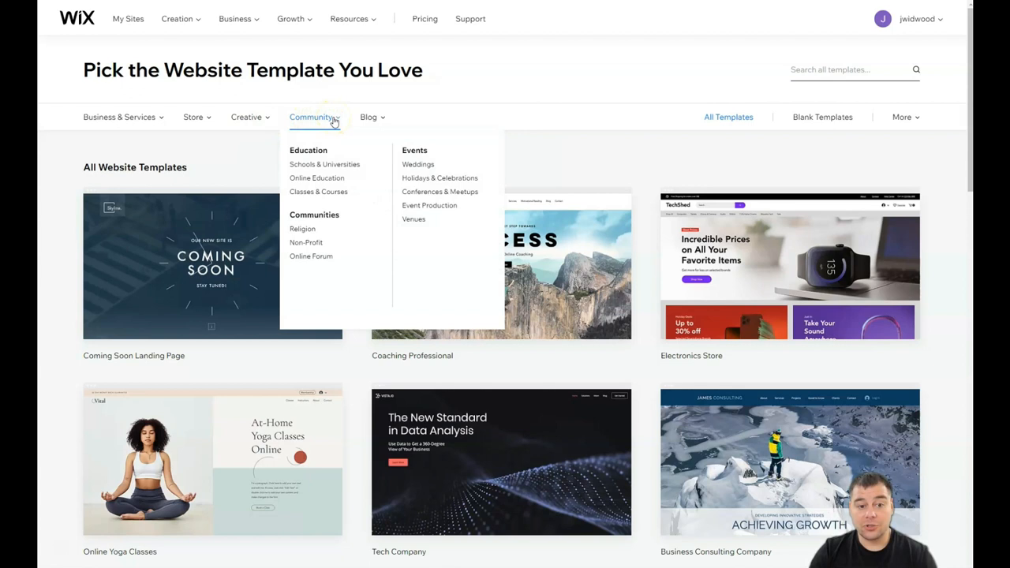
pyautogui.click(822, 116)
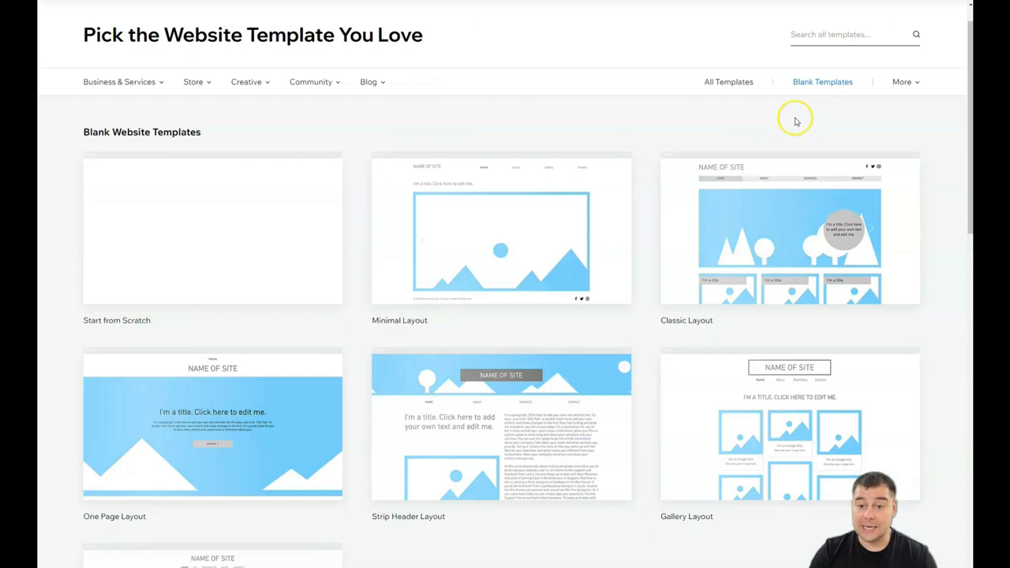
pyautogui.scroll(-3)
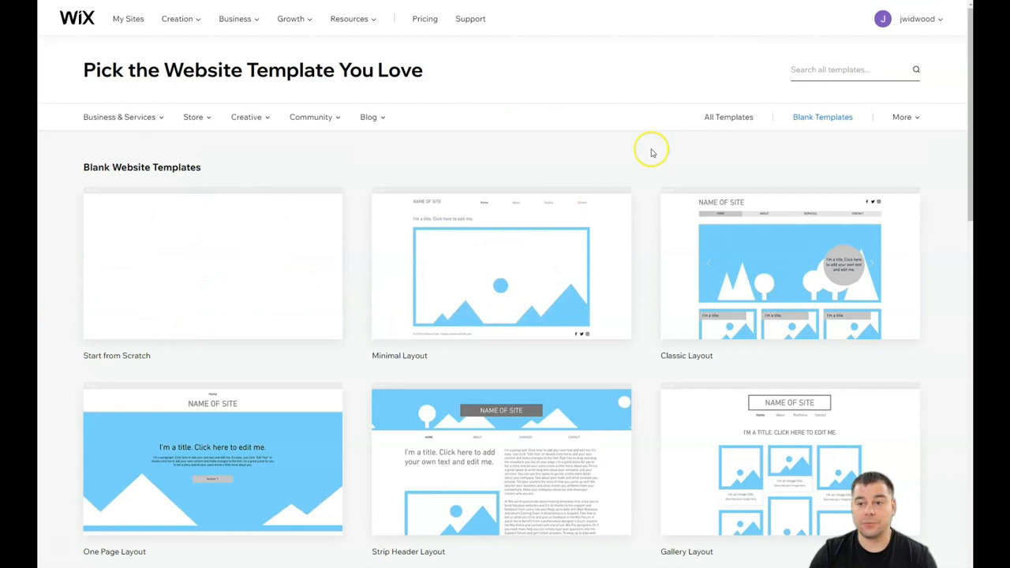
pyautogui.scroll(-3)
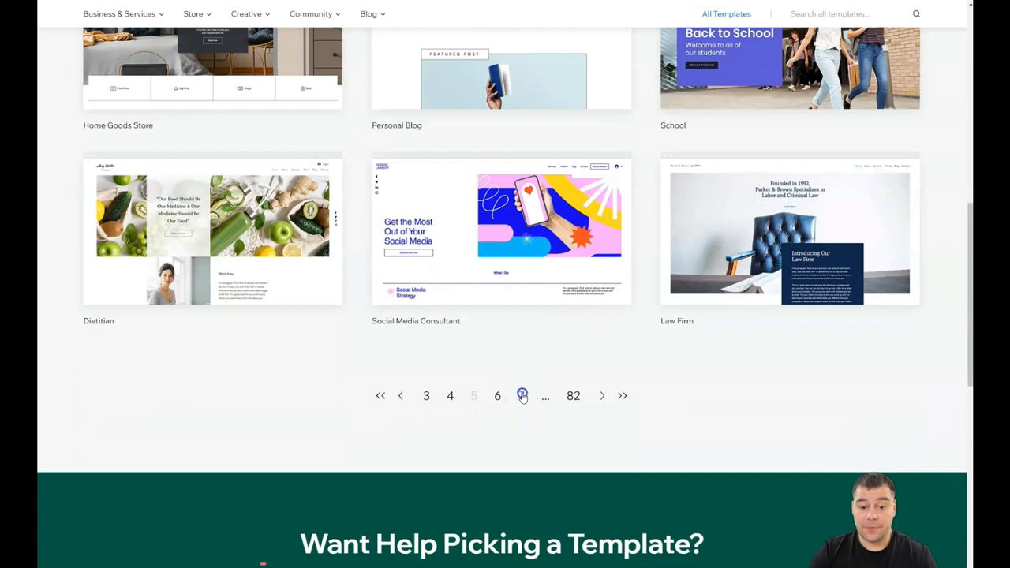
pyautogui.click(497, 395)
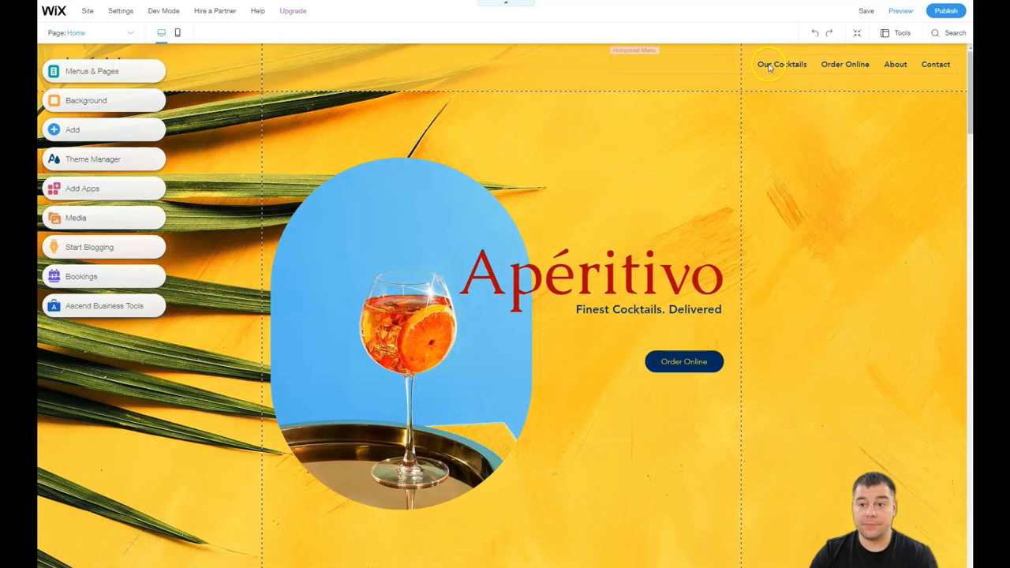
pyautogui.scroll(-3)
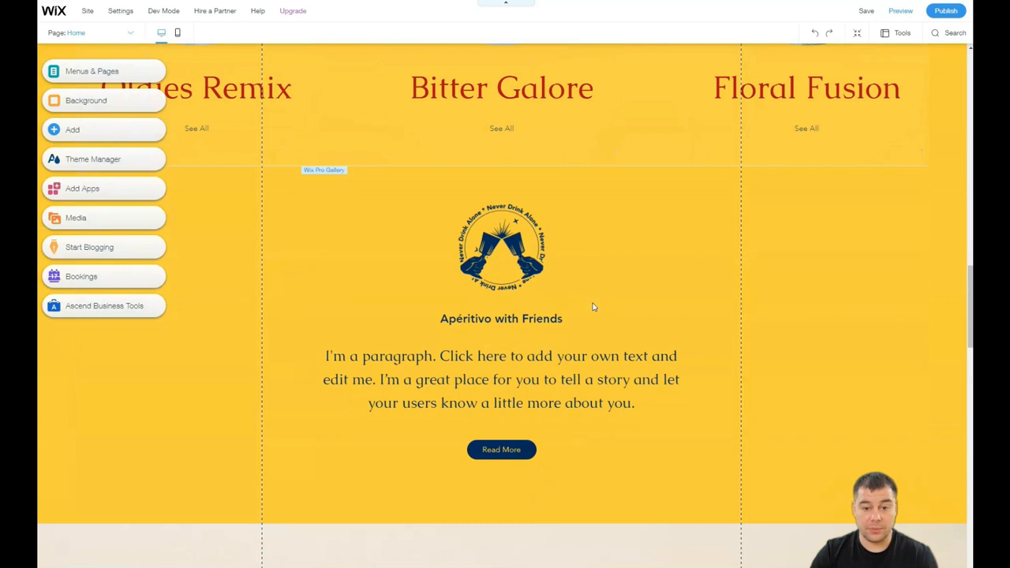
pyautogui.scroll(-3)
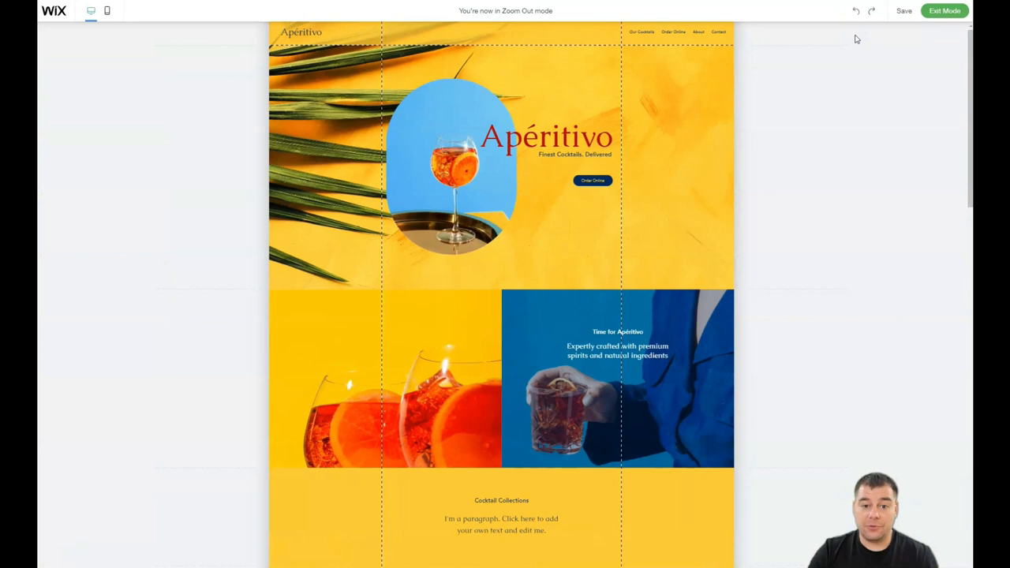
pyautogui.scroll(-3)
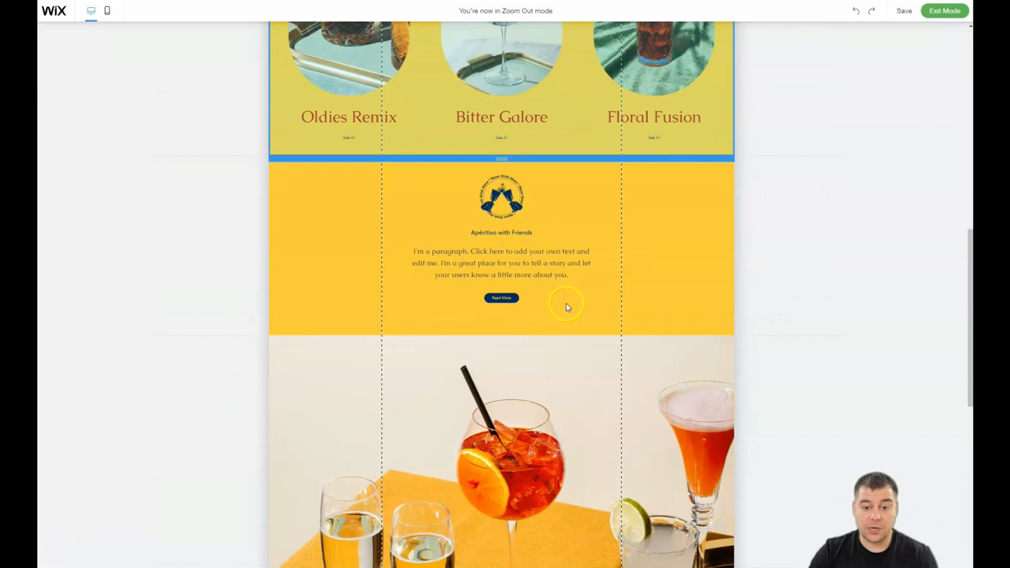
pyautogui.scroll(-3)
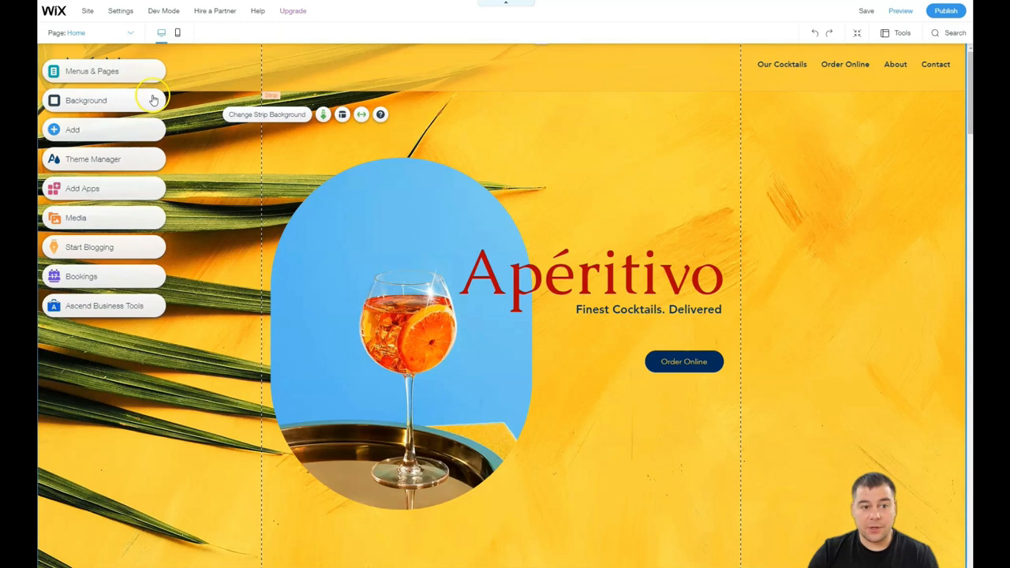
pyautogui.moveTo(400, 73)
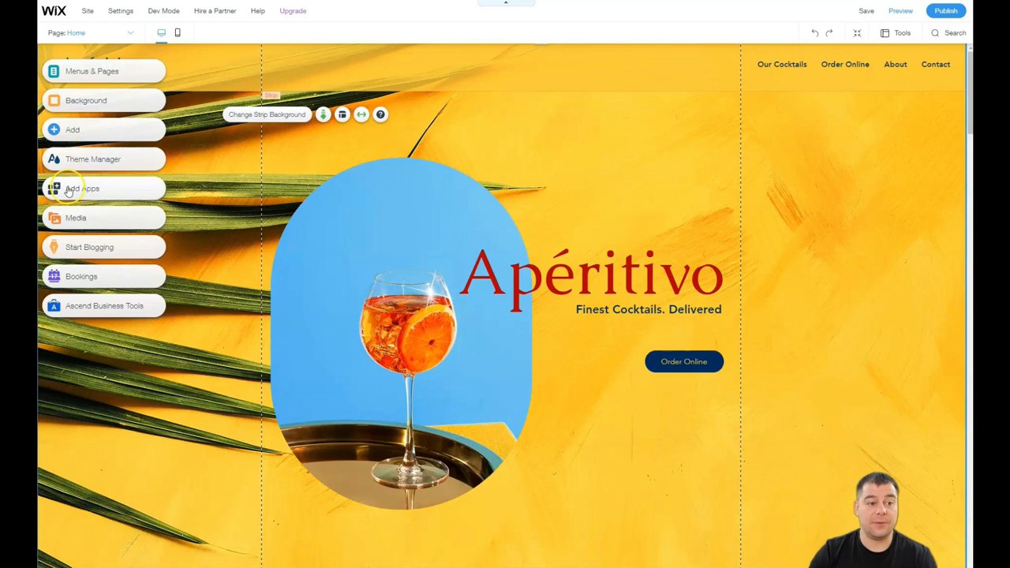
pyautogui.moveTo(178, 32)
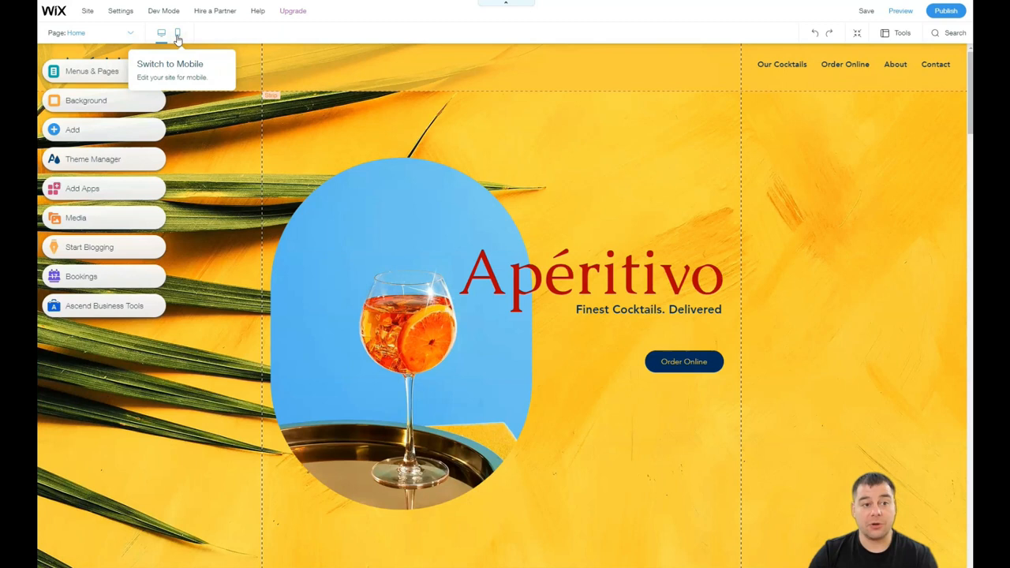
pyautogui.click(176, 33)
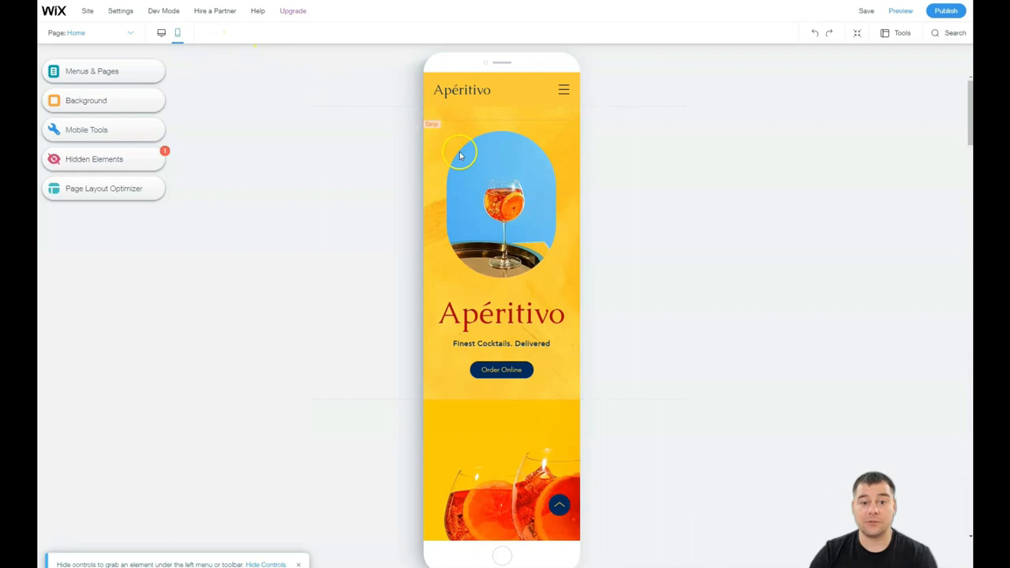
pyautogui.scroll(-3)
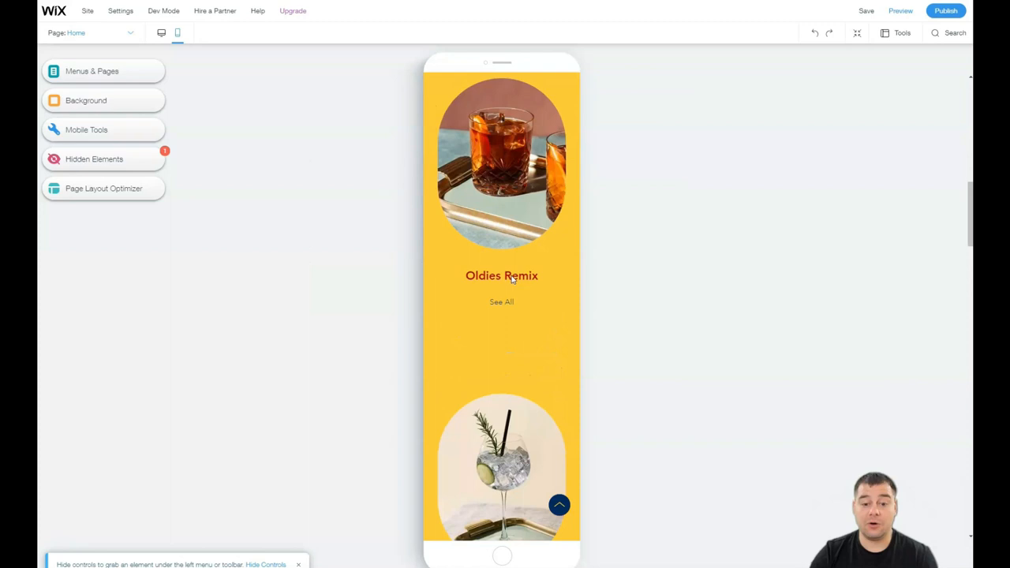
pyautogui.scroll(-3)
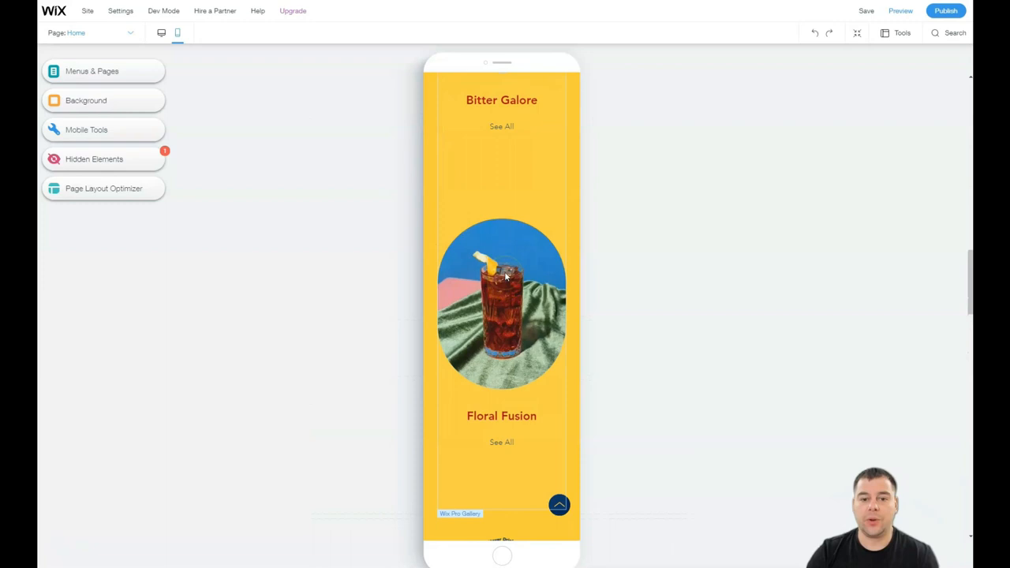
pyautogui.scroll(-3)
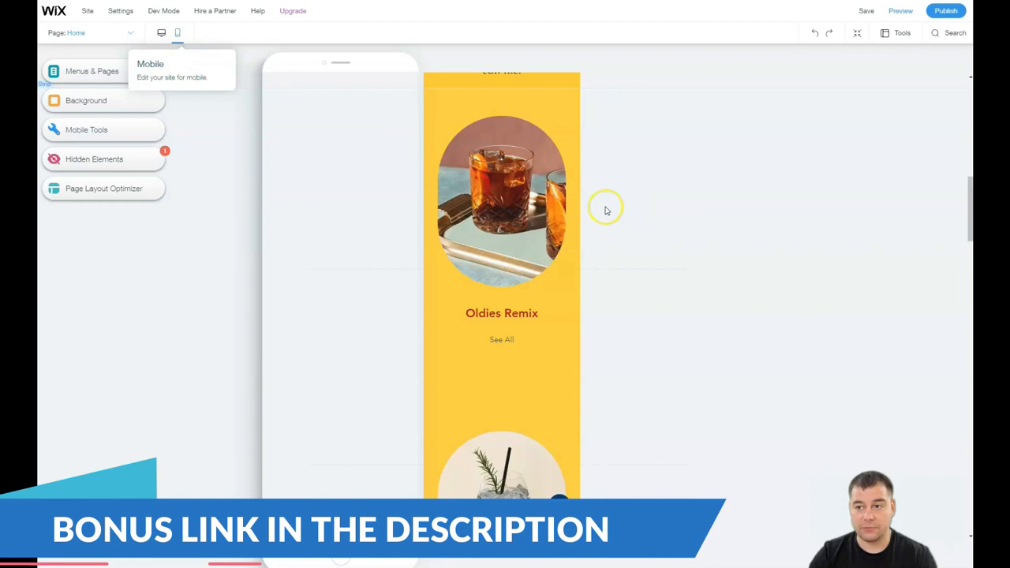
pyautogui.click(161, 33)
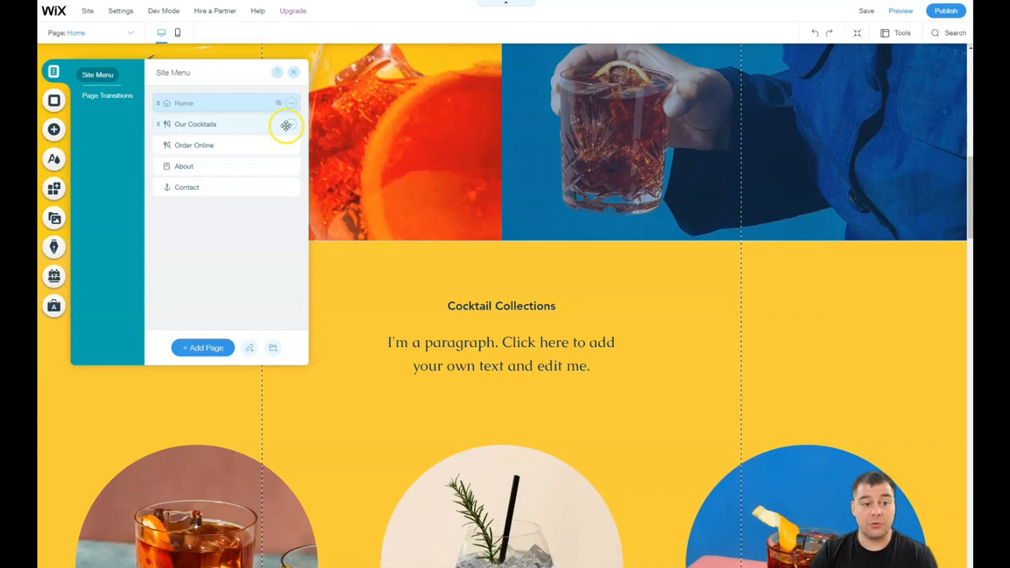
# - Choose Settings from the Home page's ... menu in Menus & Pages
pyautogui.click(290, 124)
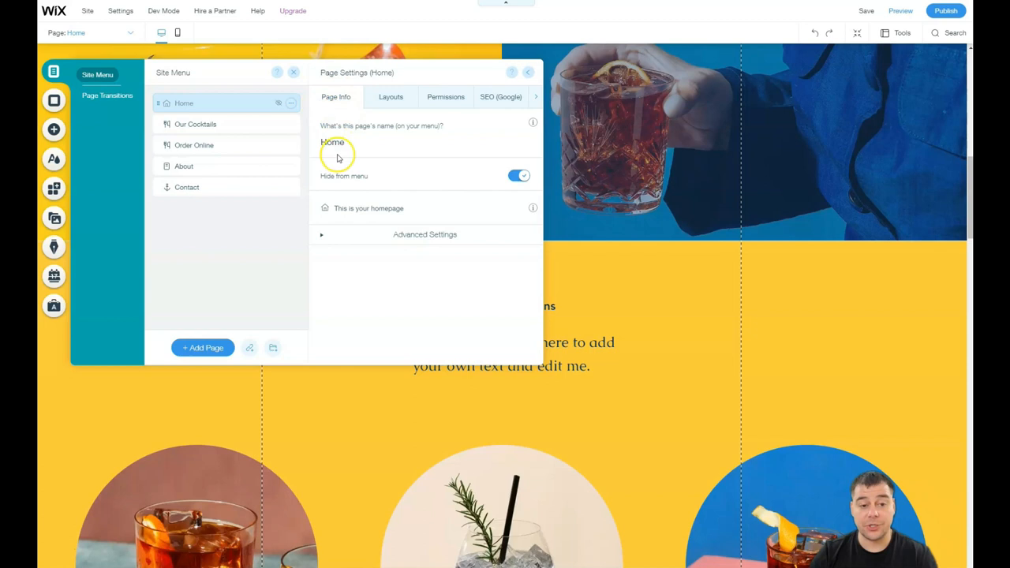
# - Check the Home page's Layouts, Permissions and SEO (Google) tabs, then close Page Settings
pyautogui.click(390, 96)
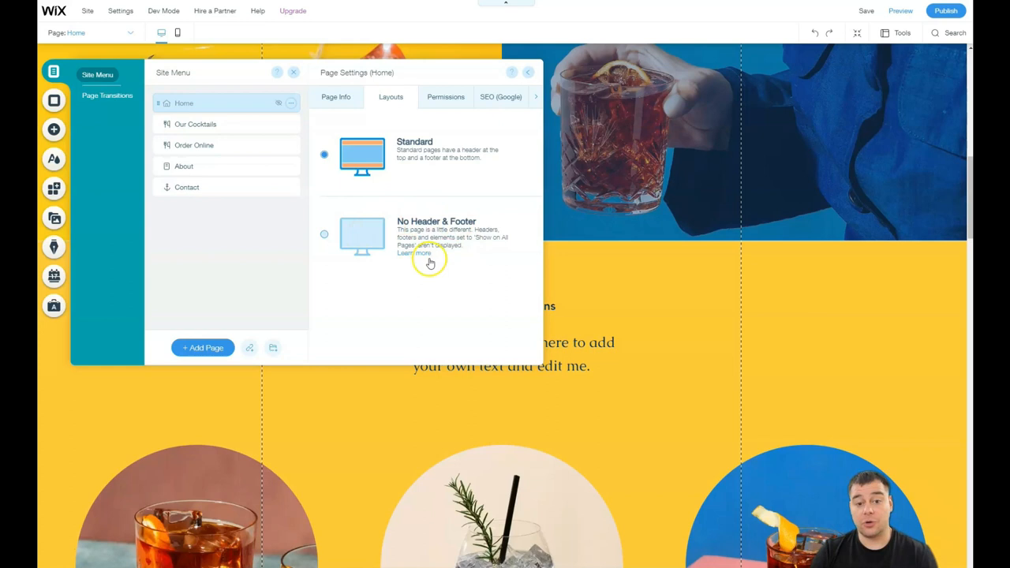
pyautogui.click(445, 96)
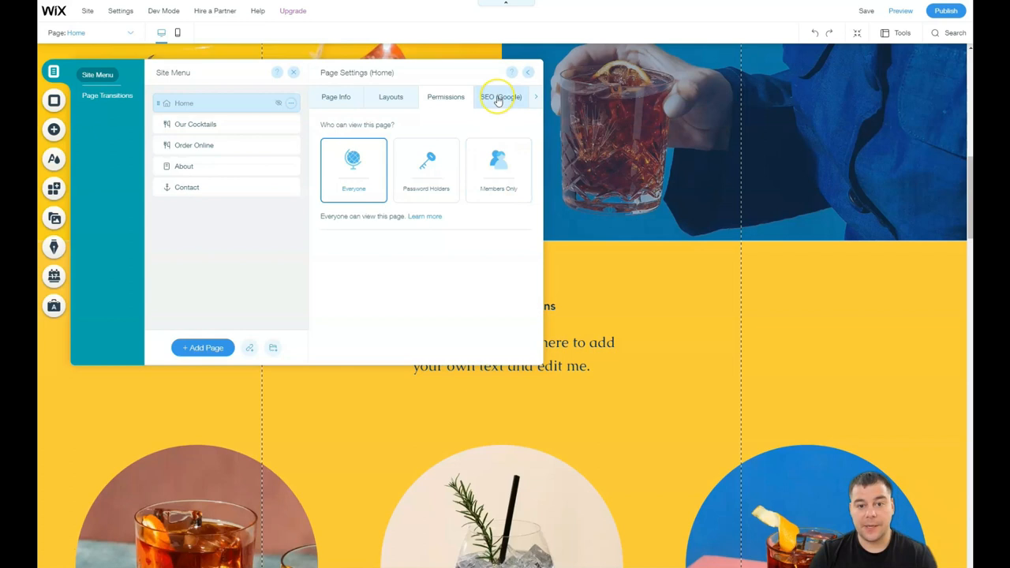
pyautogui.click(500, 96)
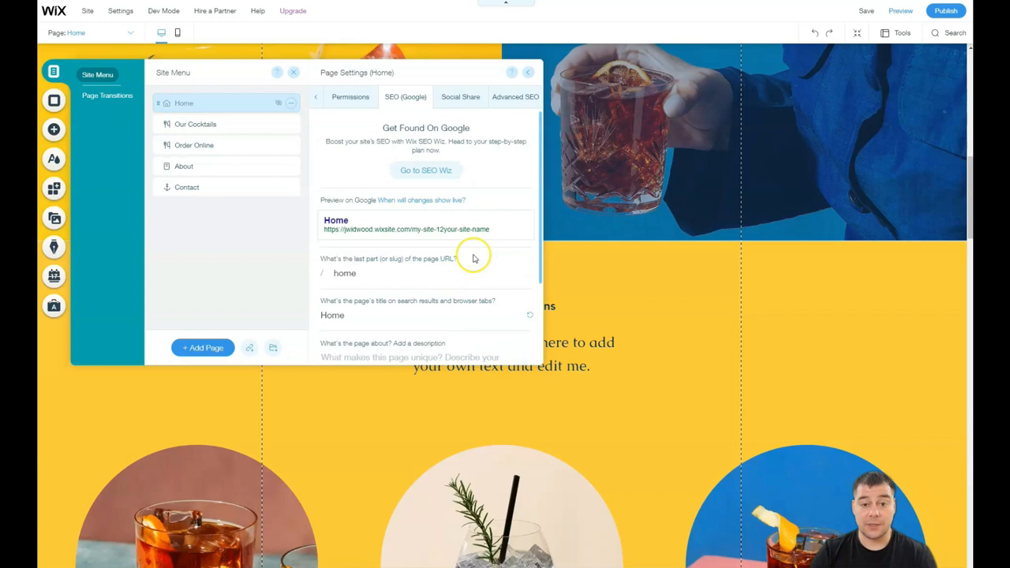
pyautogui.click(460, 96)
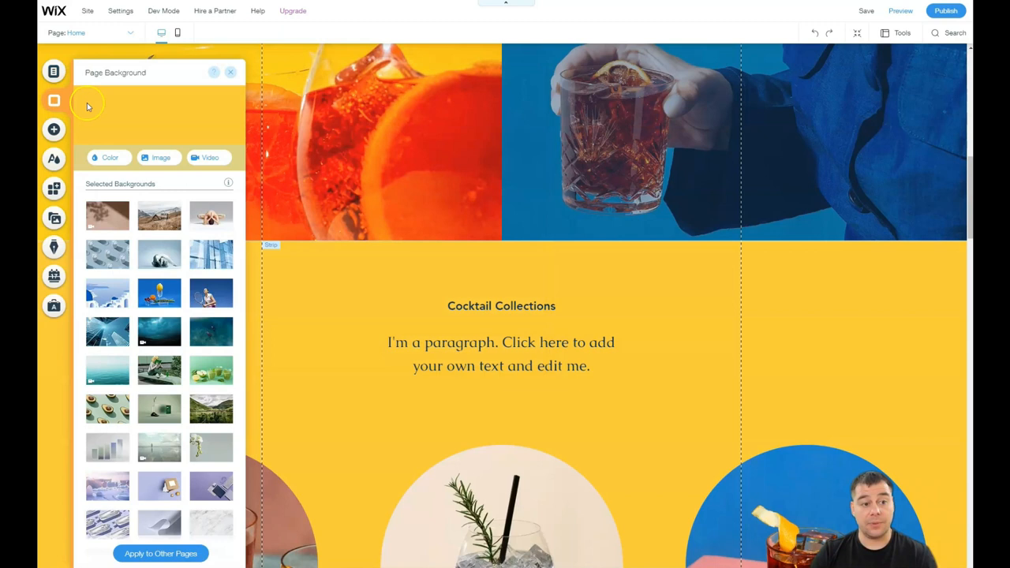
# - Apply a lighter yellow page background, then scroll down the page
pyautogui.click(109, 157)
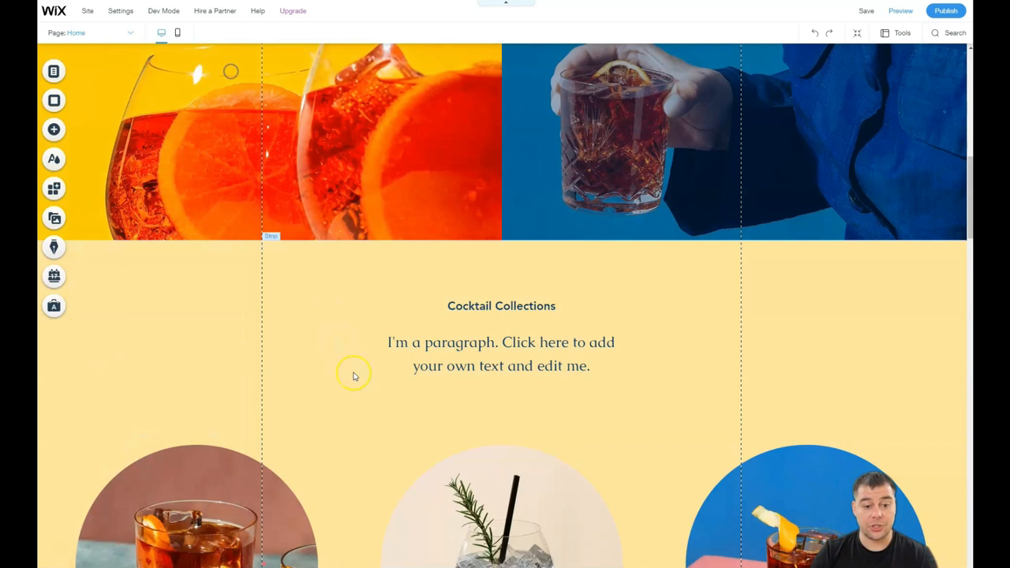
pyautogui.scroll(-3)
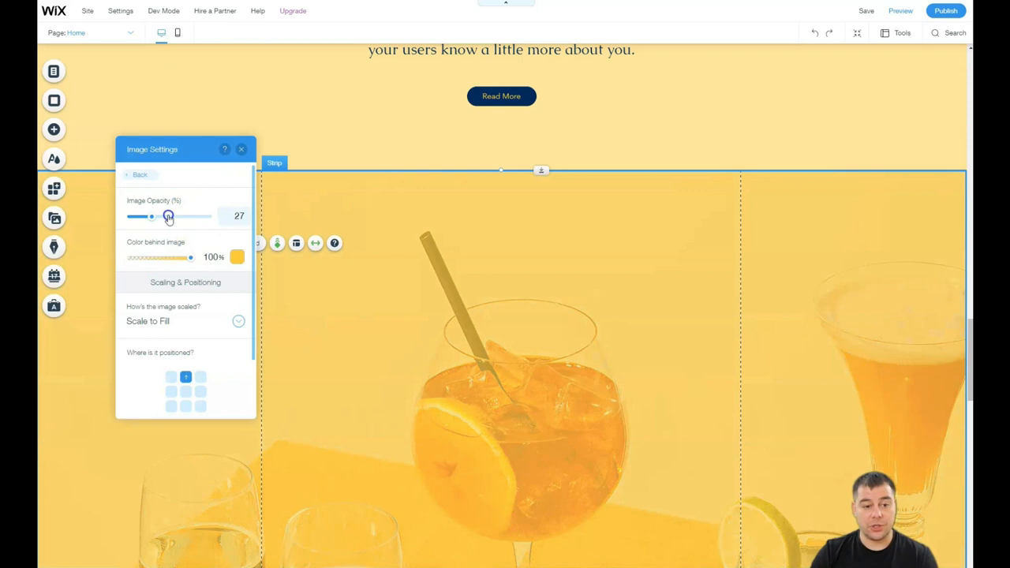
# - Drag the strip's Image Opacity slider down to 27% over the yellow colour
pyautogui.moveTo(191, 257); pyautogui.dragTo(161, 257)
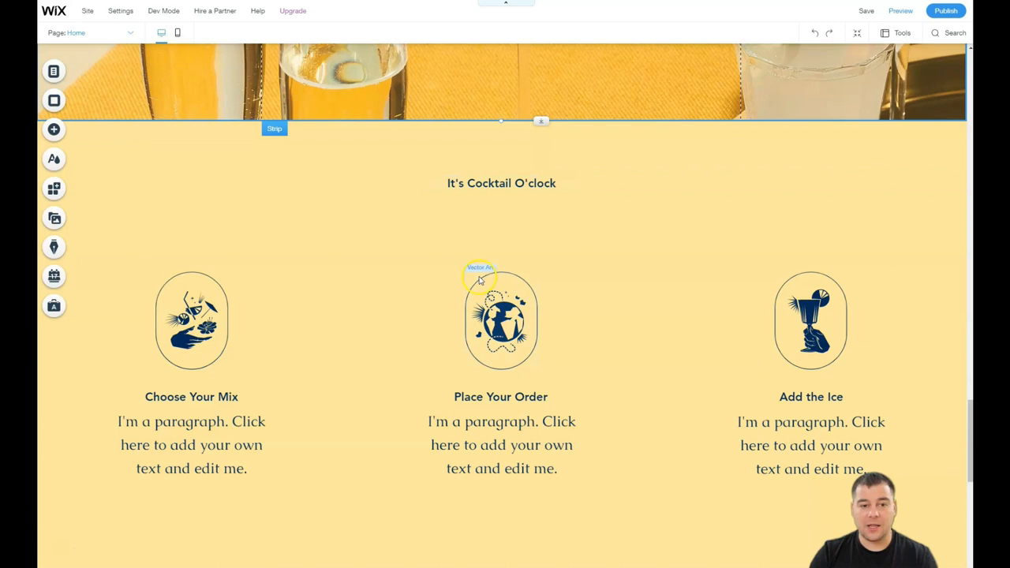
pyautogui.scroll(-3)
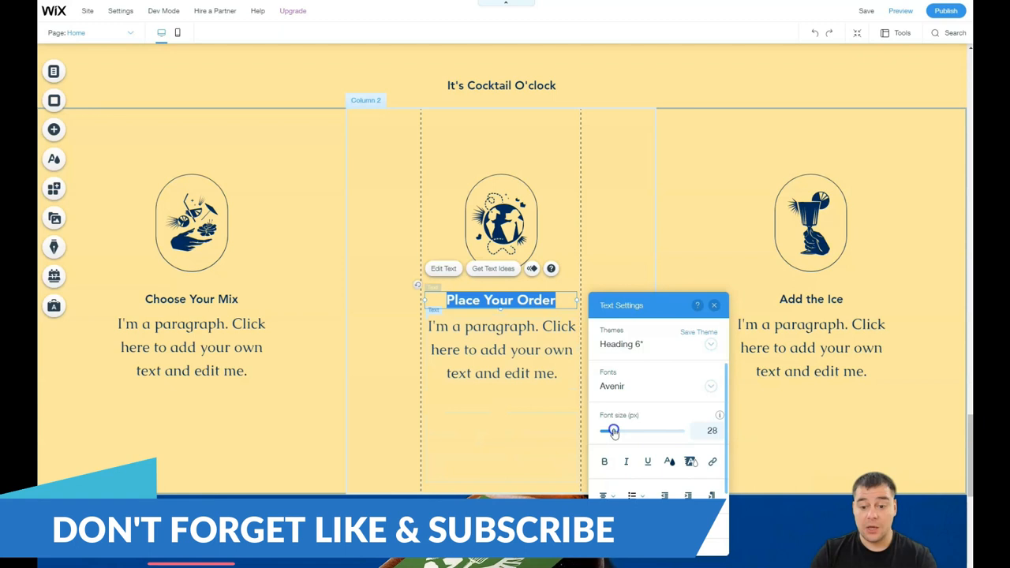
pyautogui.click(604, 461)
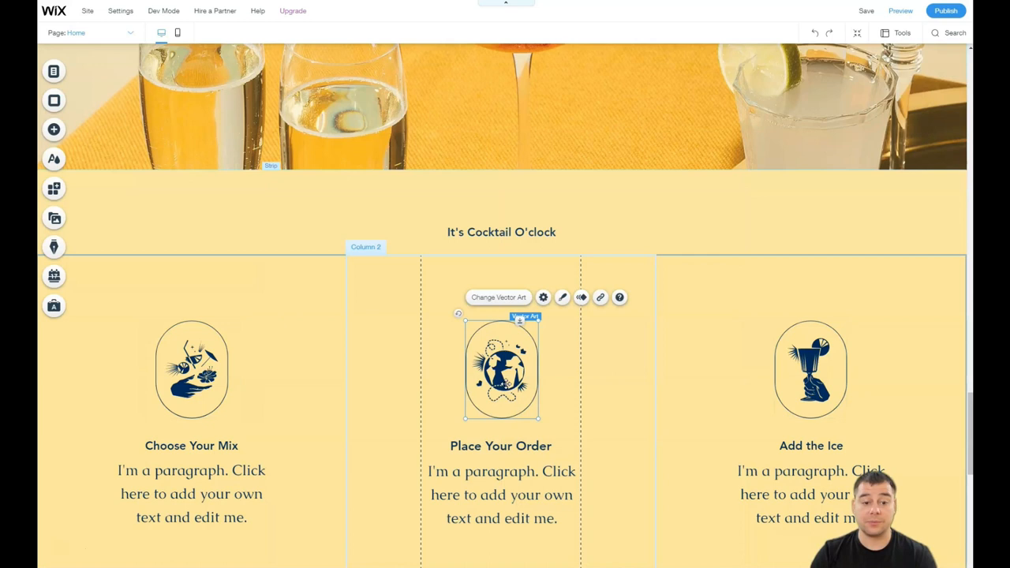
pyautogui.scroll(-3)
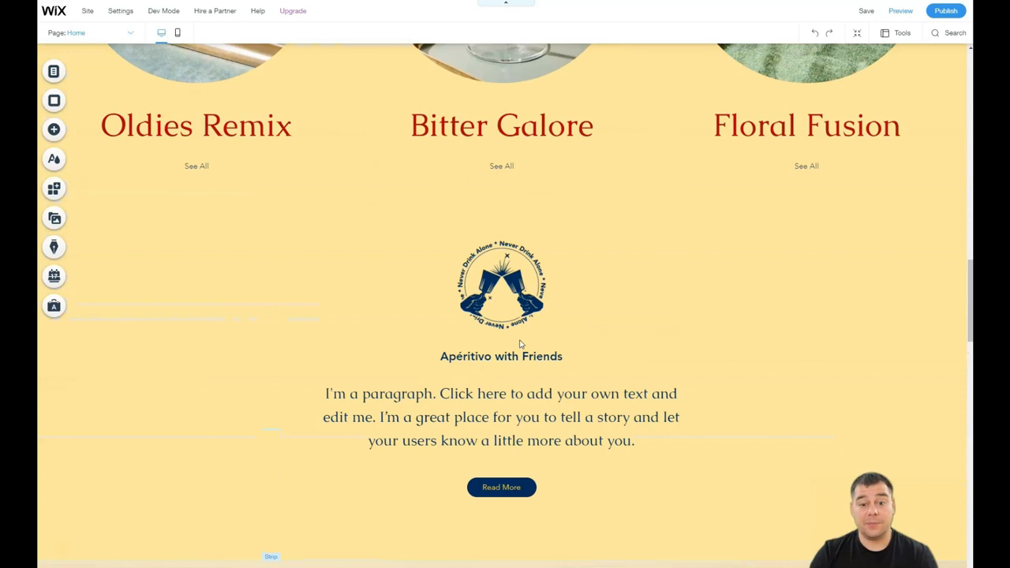
pyautogui.scroll(3)
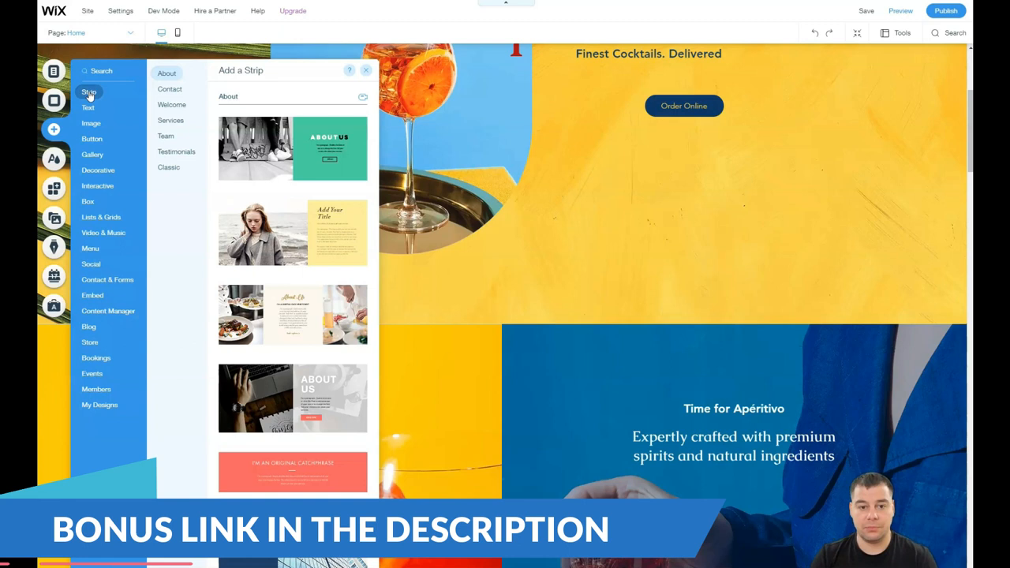
# - Browse the About, Welcome, Services and Testimonials strip design categories
pyautogui.click(172, 105)
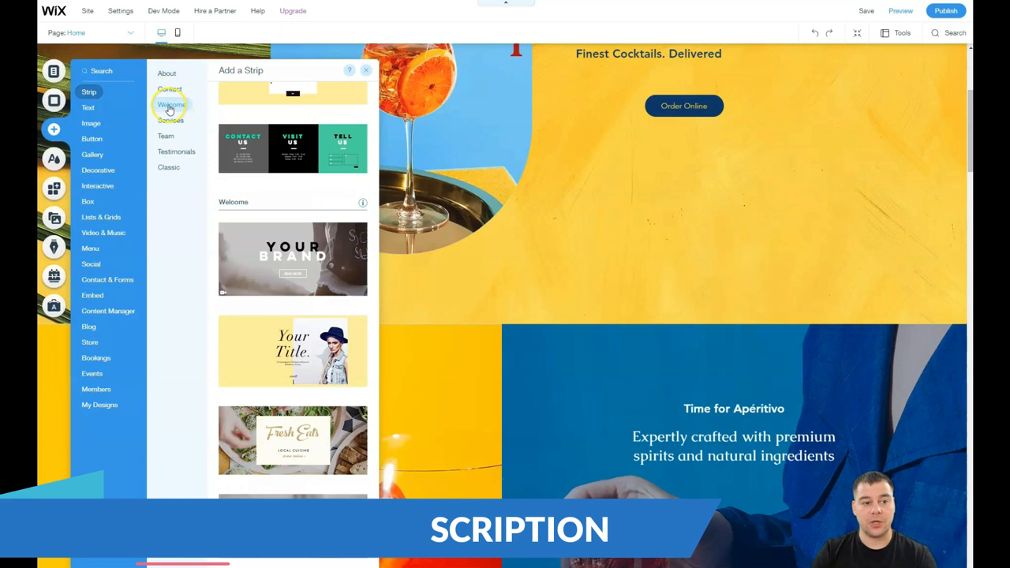
pyautogui.click(170, 120)
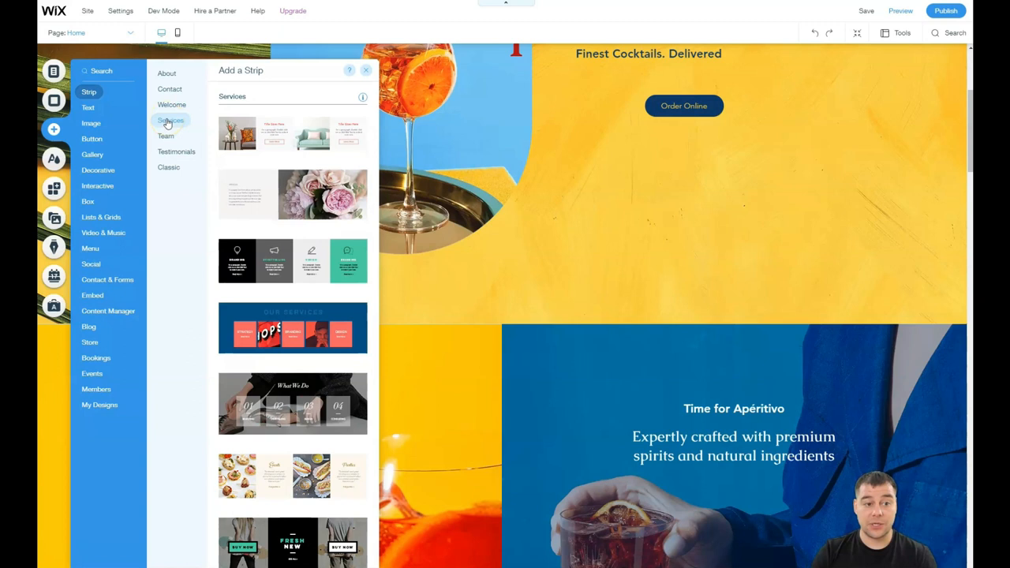
pyautogui.click(176, 151)
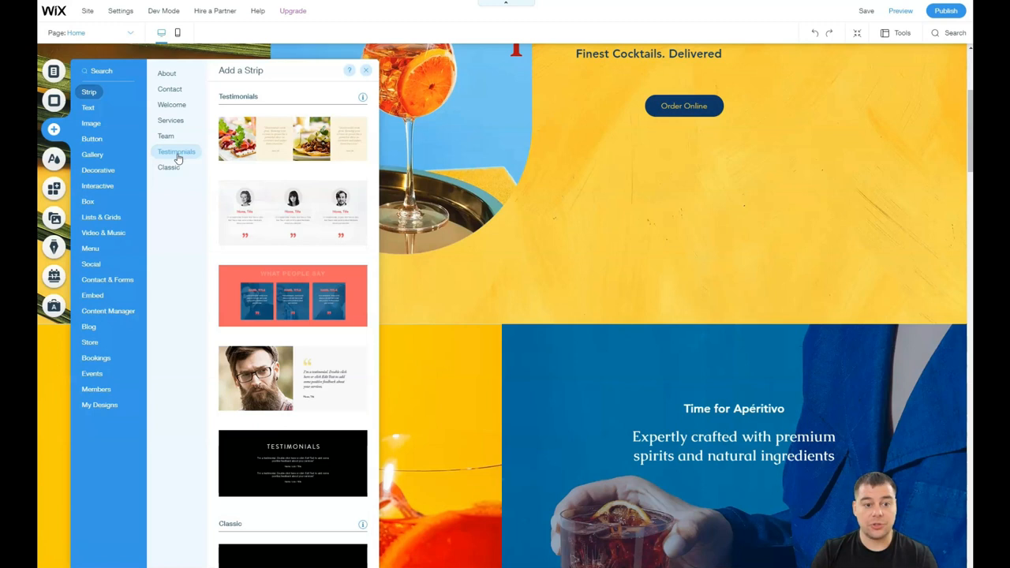
pyautogui.click(169, 167)
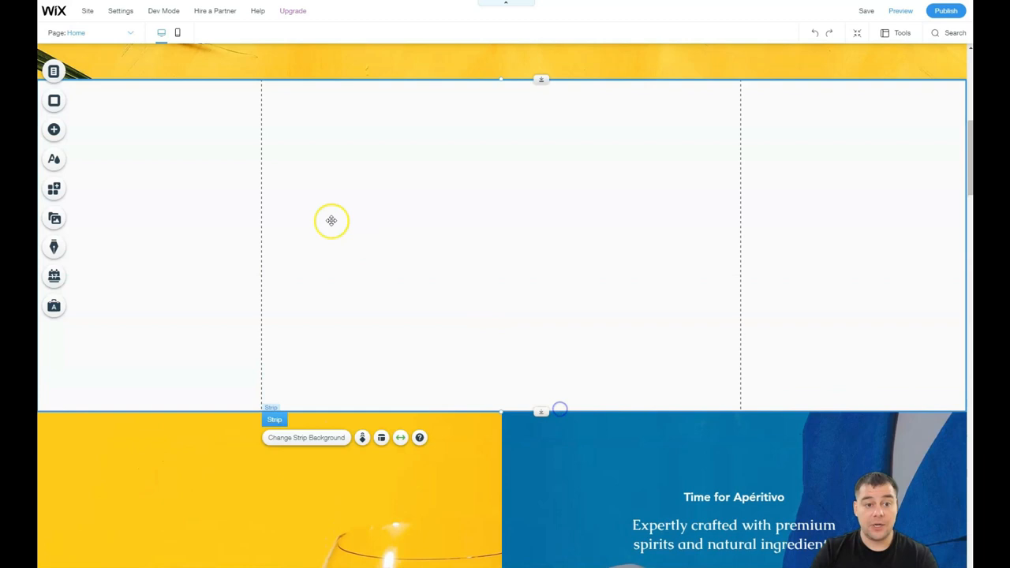
# - Select the new blank strip and place a Big Title from the Text elements
pyautogui.click(54, 129)
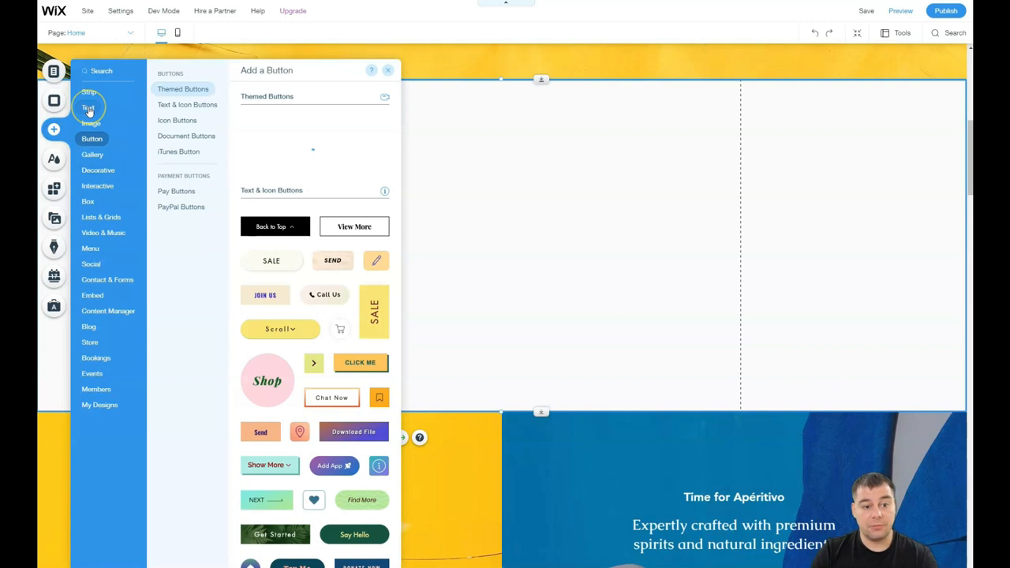
pyautogui.click(88, 107)
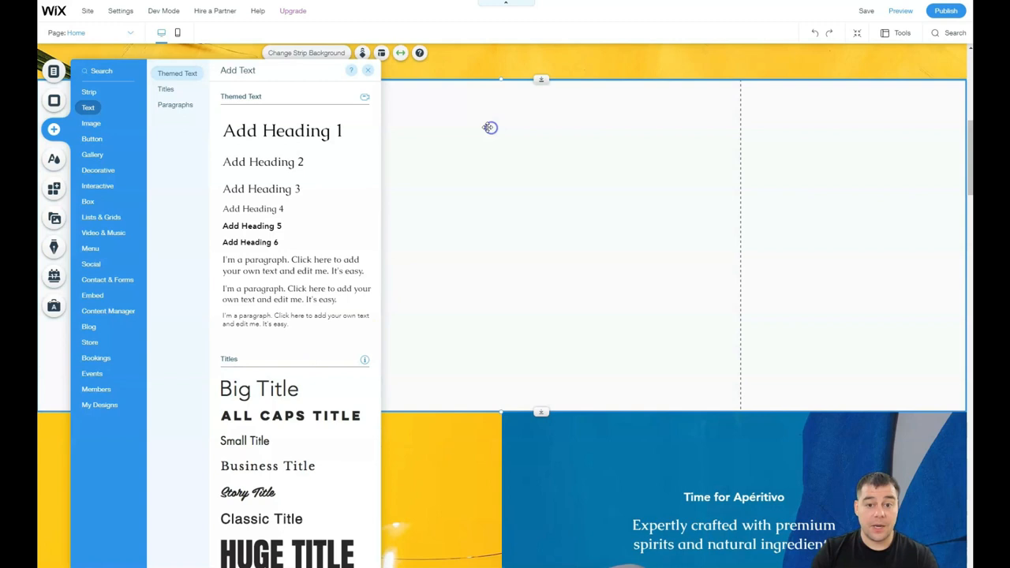
pyautogui.click(259, 388)
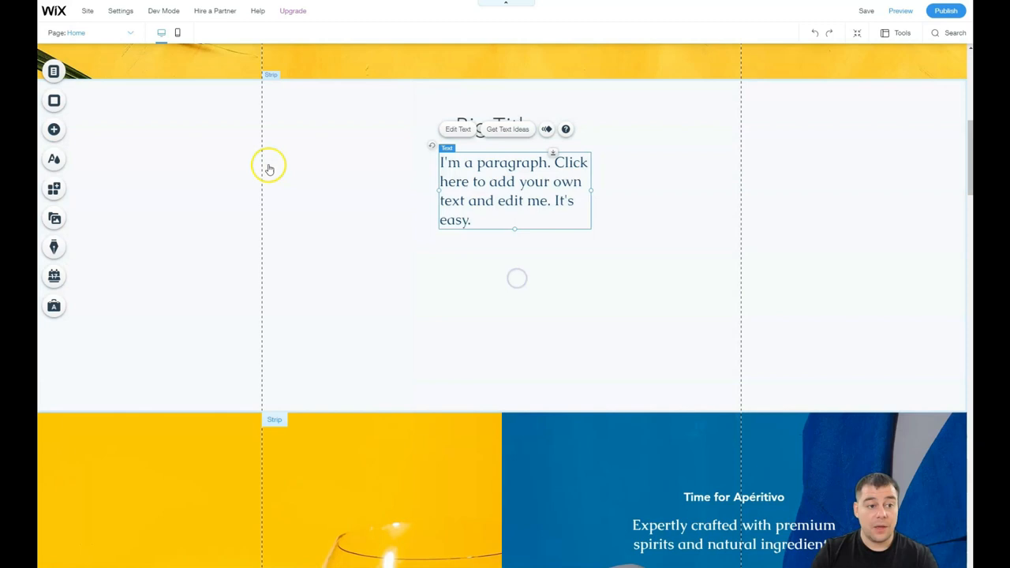
pyautogui.click(53, 129)
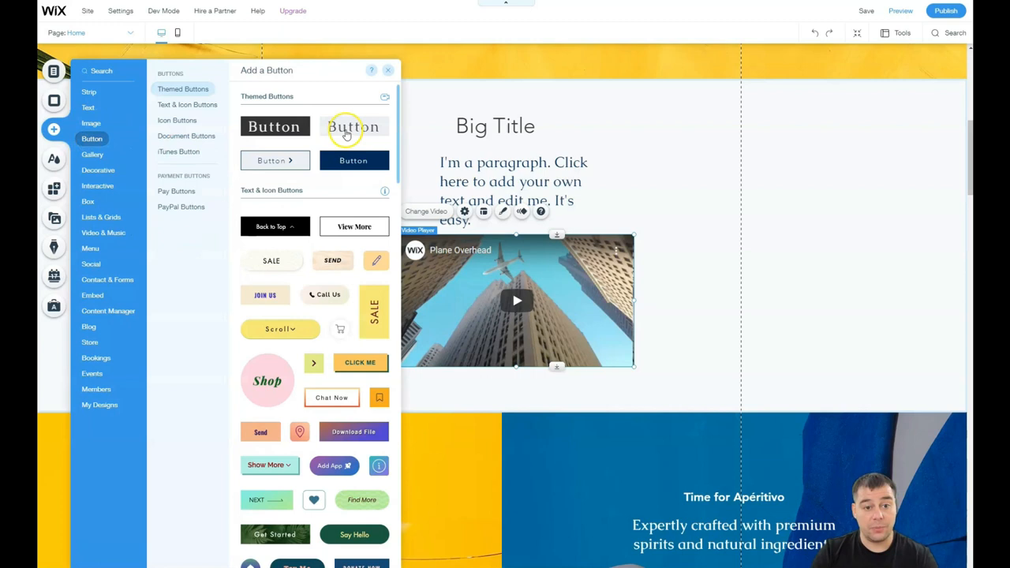
pyautogui.moveTo(511, 387)
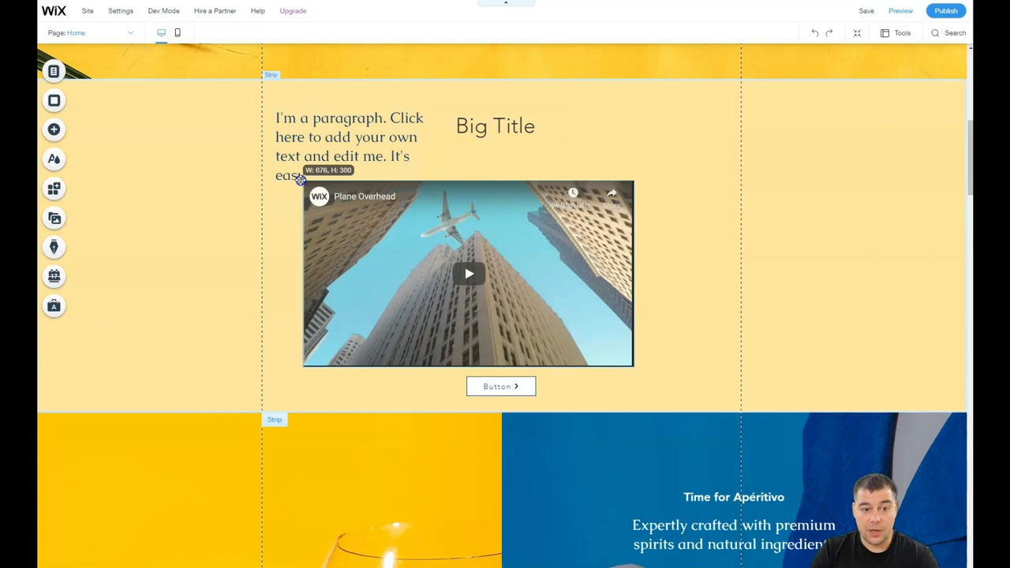
# - Switch to the Zoom Out section overview and delete the newly built section
pyautogui.click(501, 386)
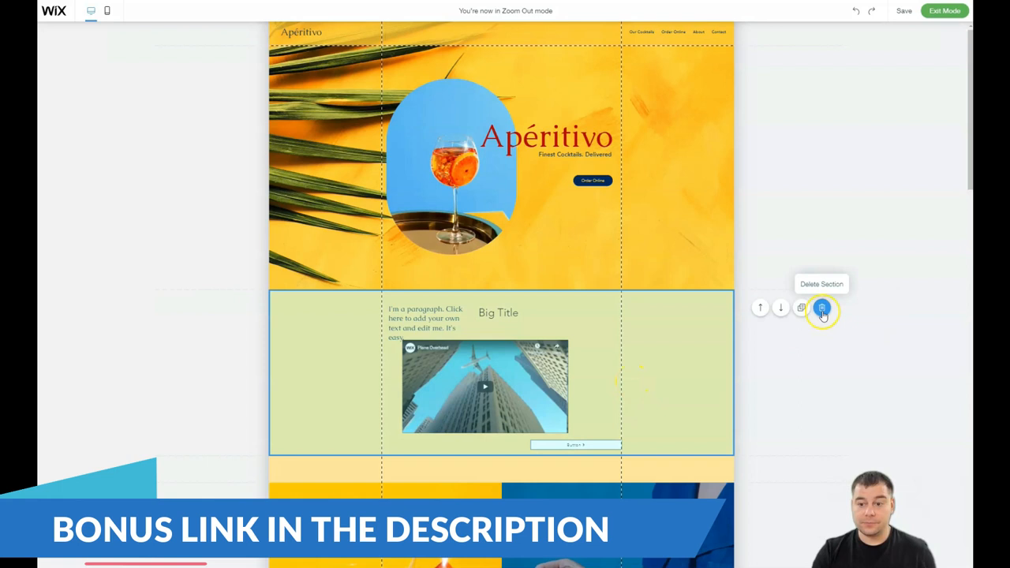
pyautogui.click(821, 308)
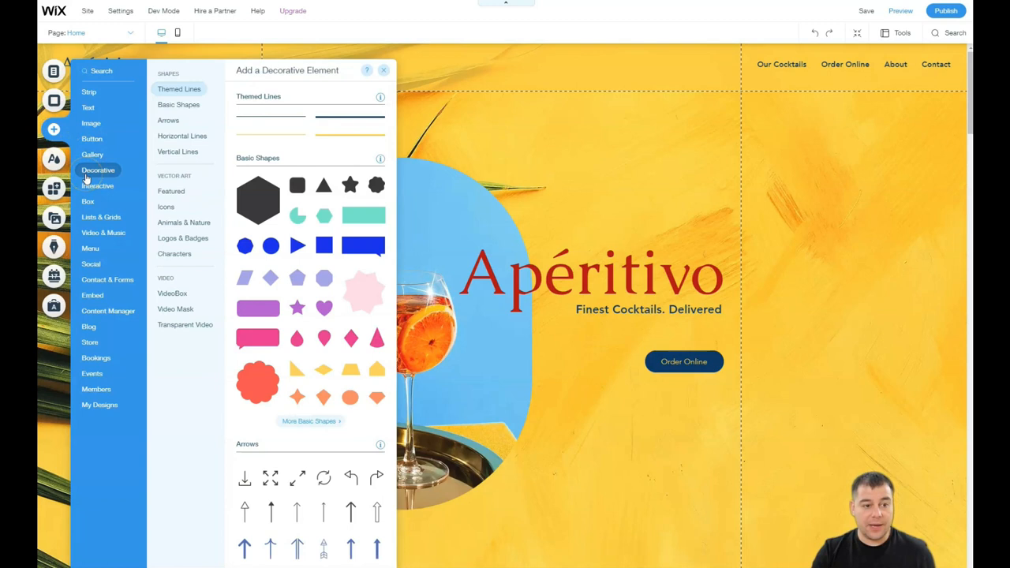
# - Browse Box and Video & Music, then place the grey Social Bar above the Apéritivo title
pyautogui.click(87, 201)
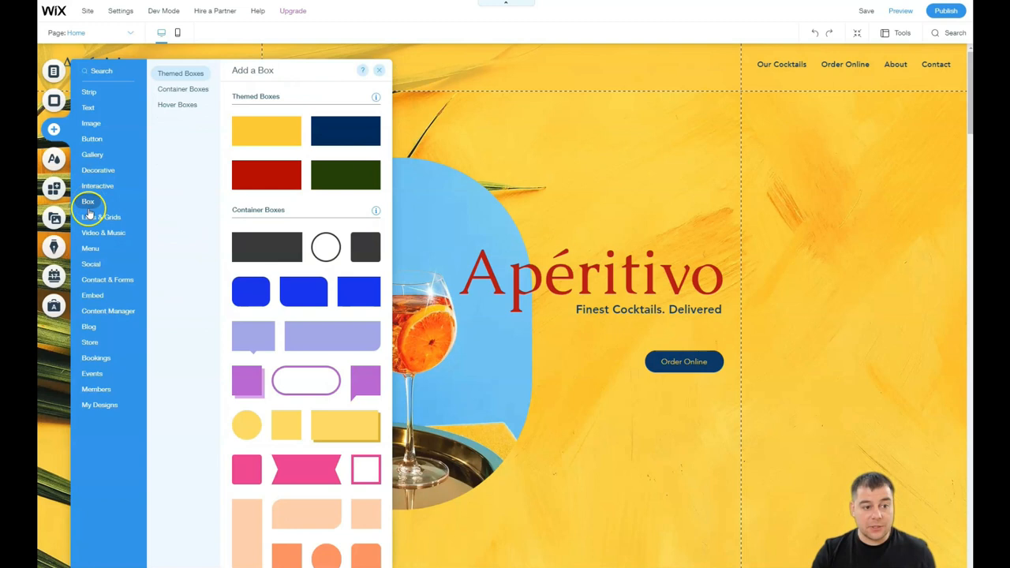
pyautogui.click(104, 231)
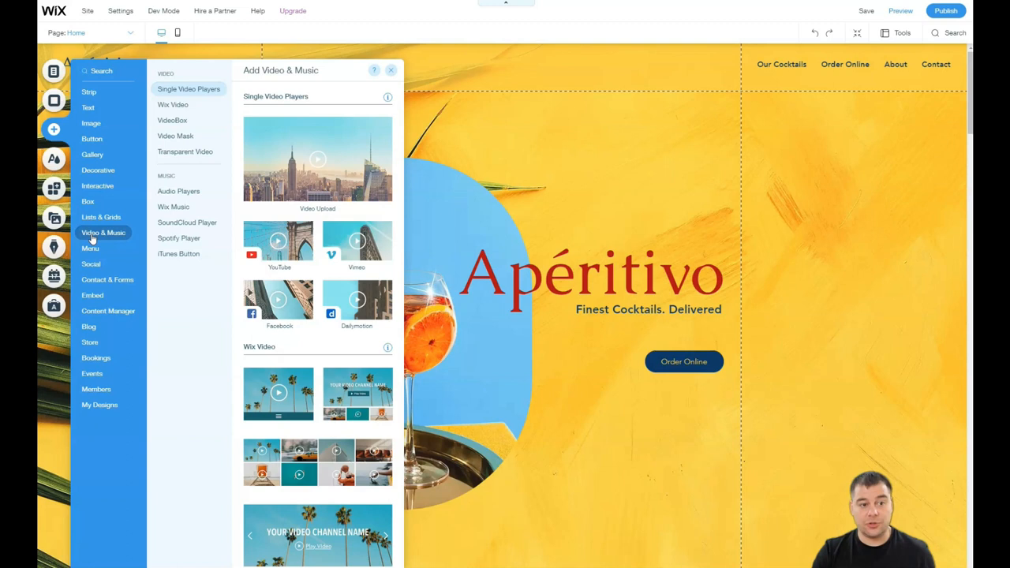
pyautogui.click(90, 263)
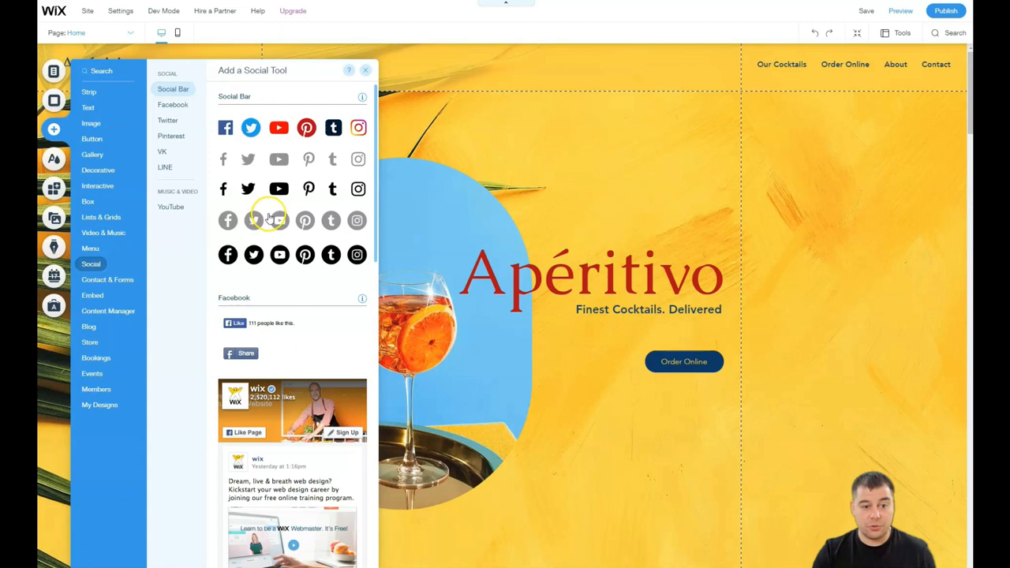
pyautogui.click(365, 70)
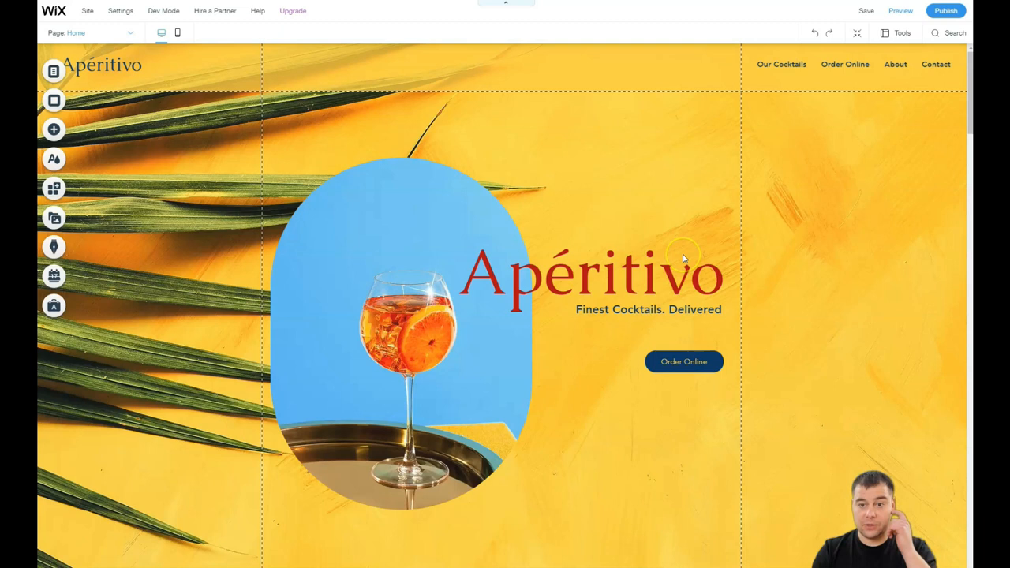
pyautogui.click(618, 144)
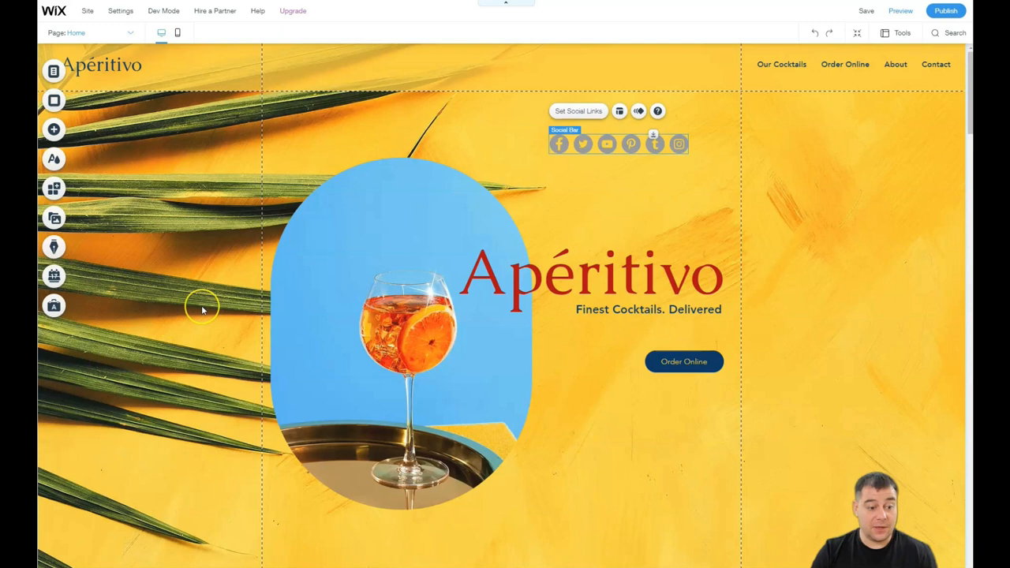
pyautogui.scroll(-3)
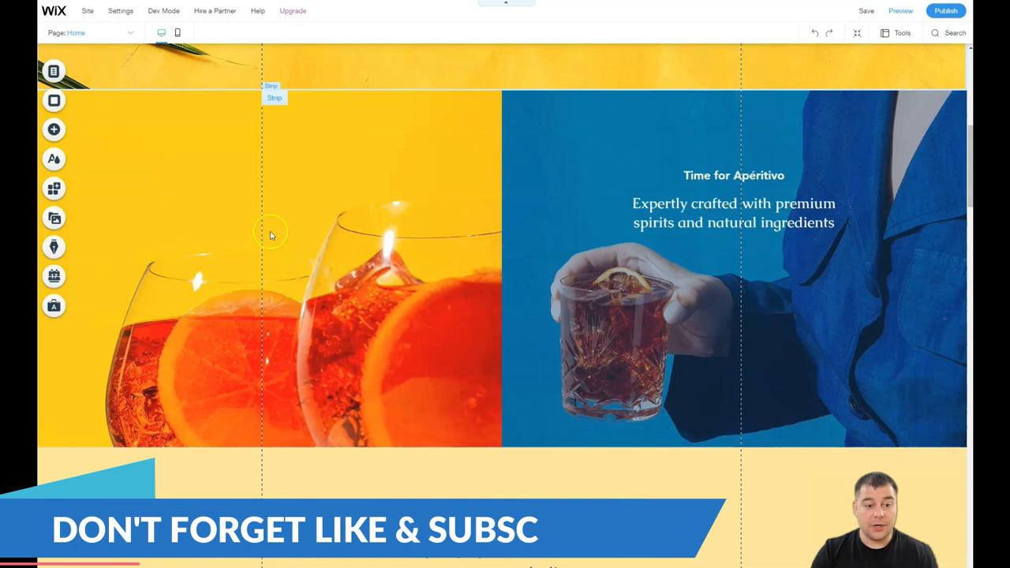
pyautogui.moveTo(351, 261)
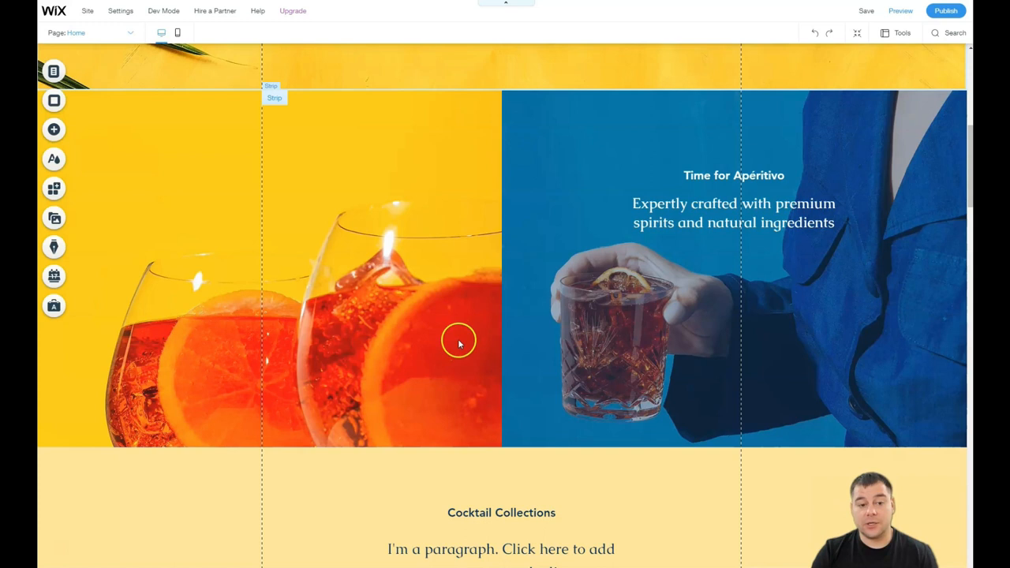
pyautogui.scroll(-3)
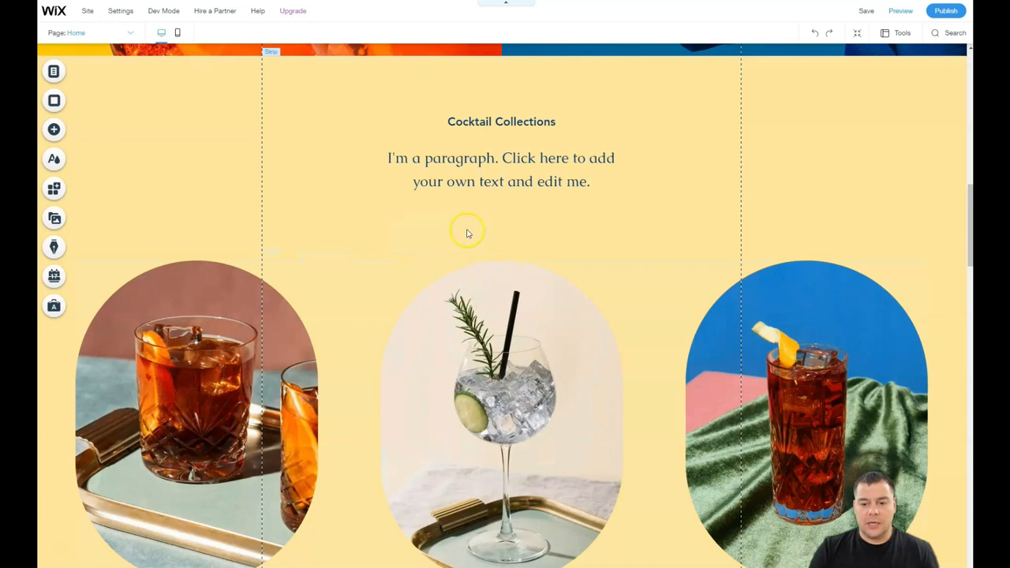
pyautogui.moveTo(479, 240)
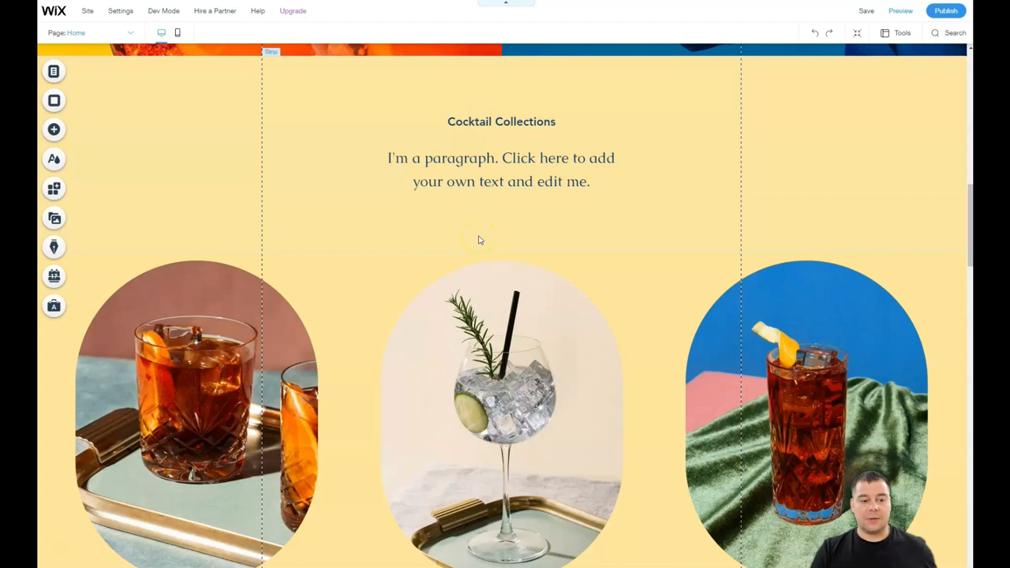
pyautogui.moveTo(467, 210)
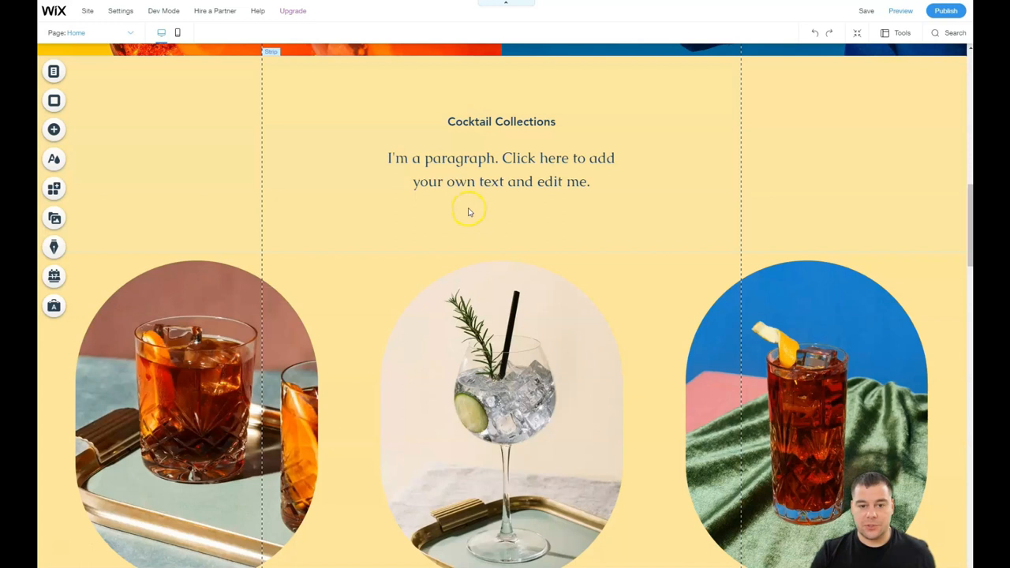
pyautogui.scroll(-3)
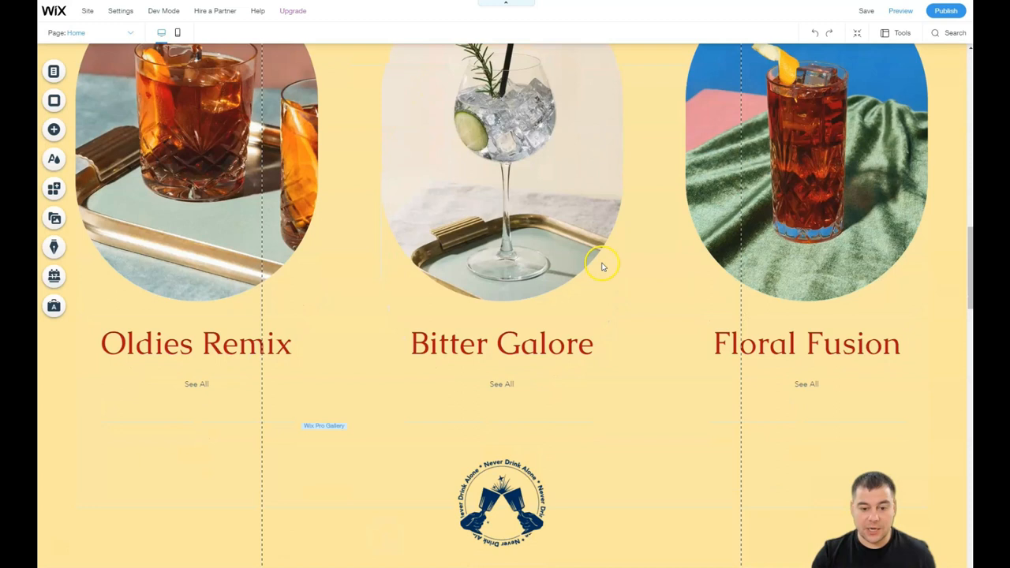
pyautogui.scroll(-3)
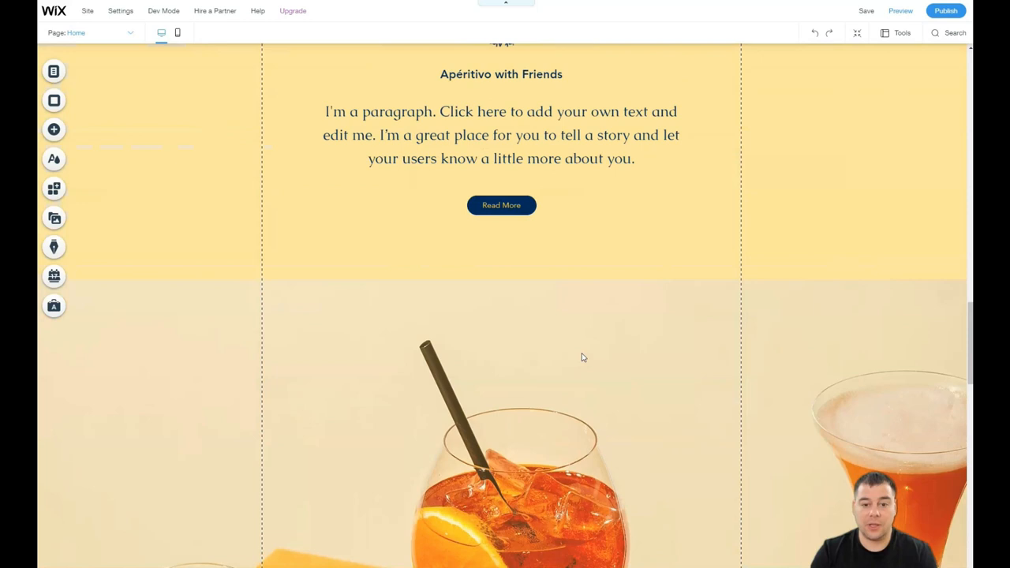
# - Check the Read More button's link to the About page's Aperitivo with Friends anchor
pyautogui.click(500, 205)
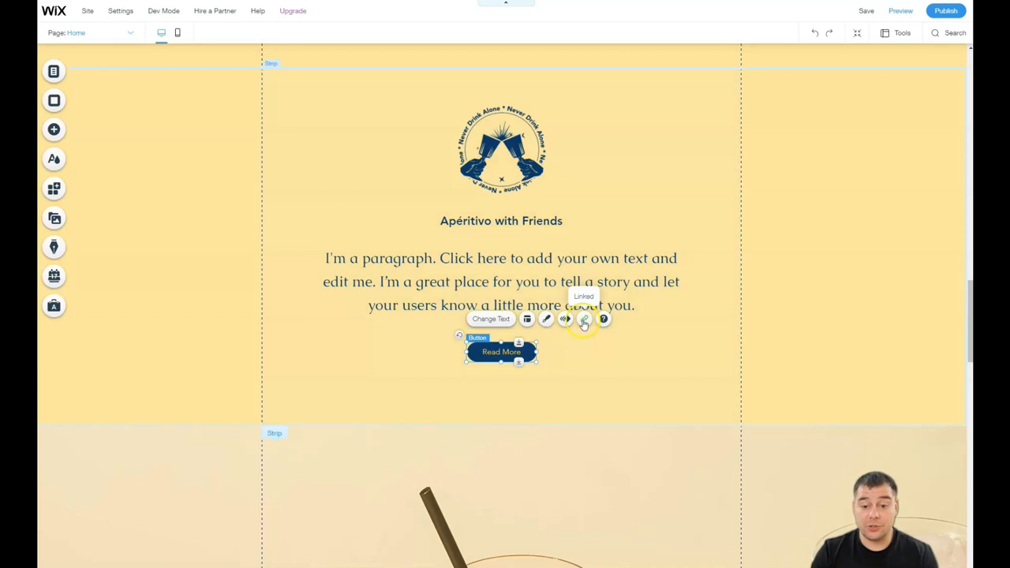
pyautogui.click(584, 319)
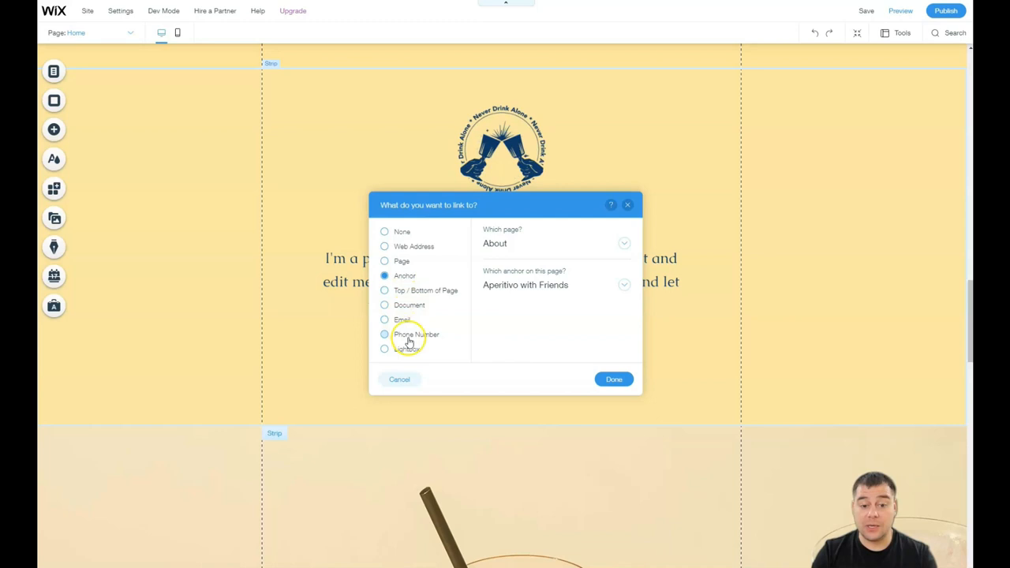
pyautogui.click(614, 379)
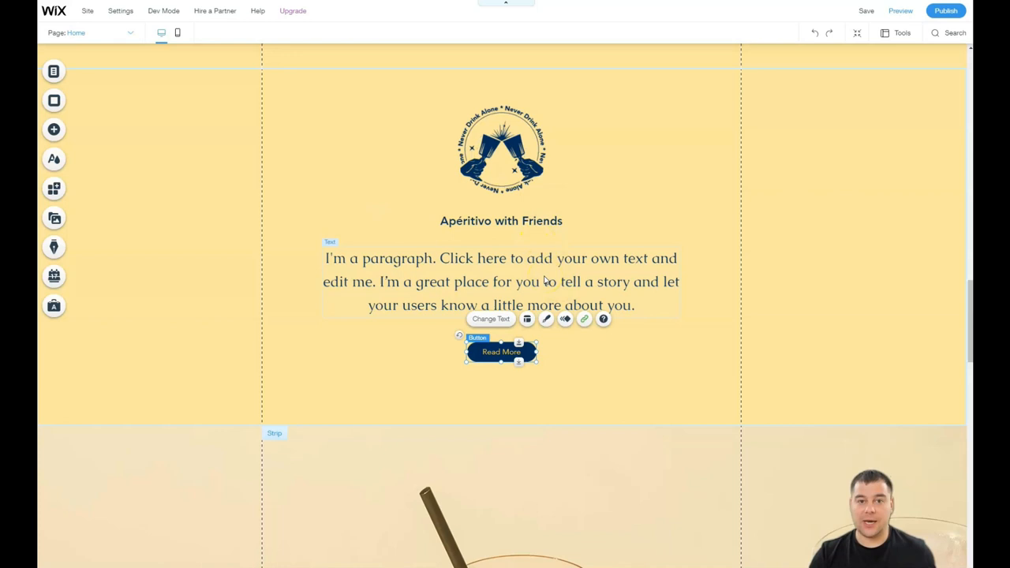
pyautogui.scroll(-3)
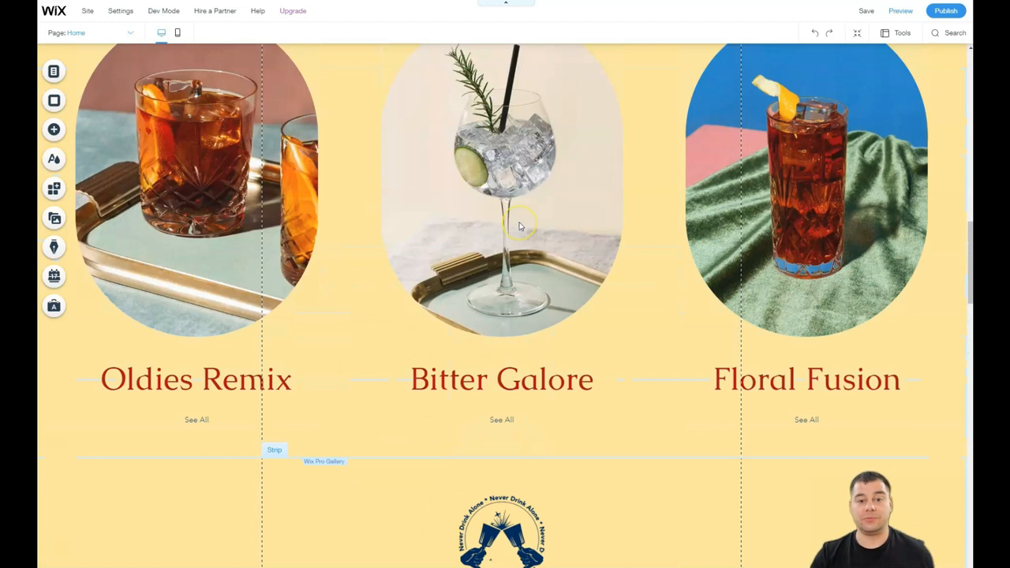
pyautogui.scroll(3)
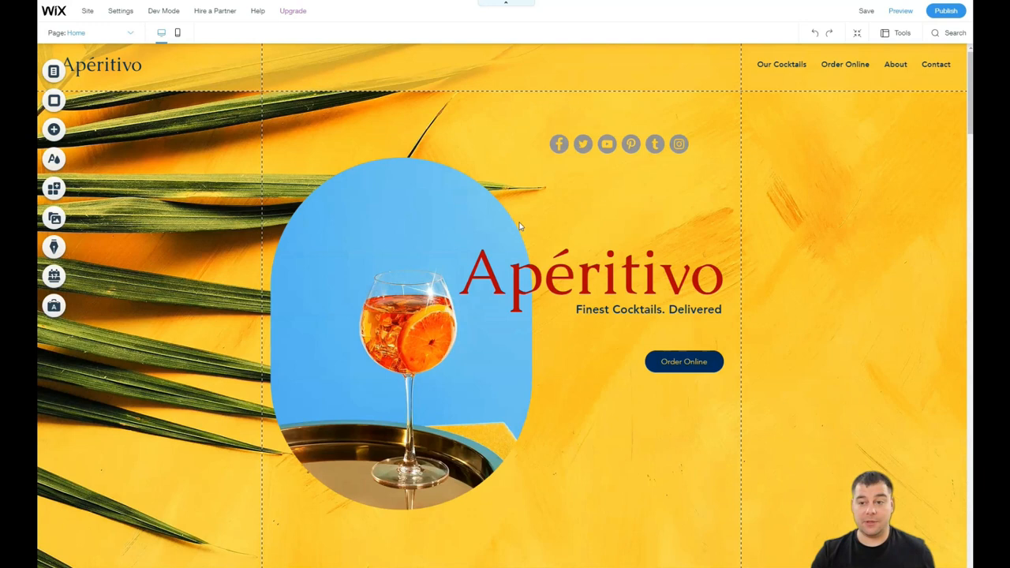